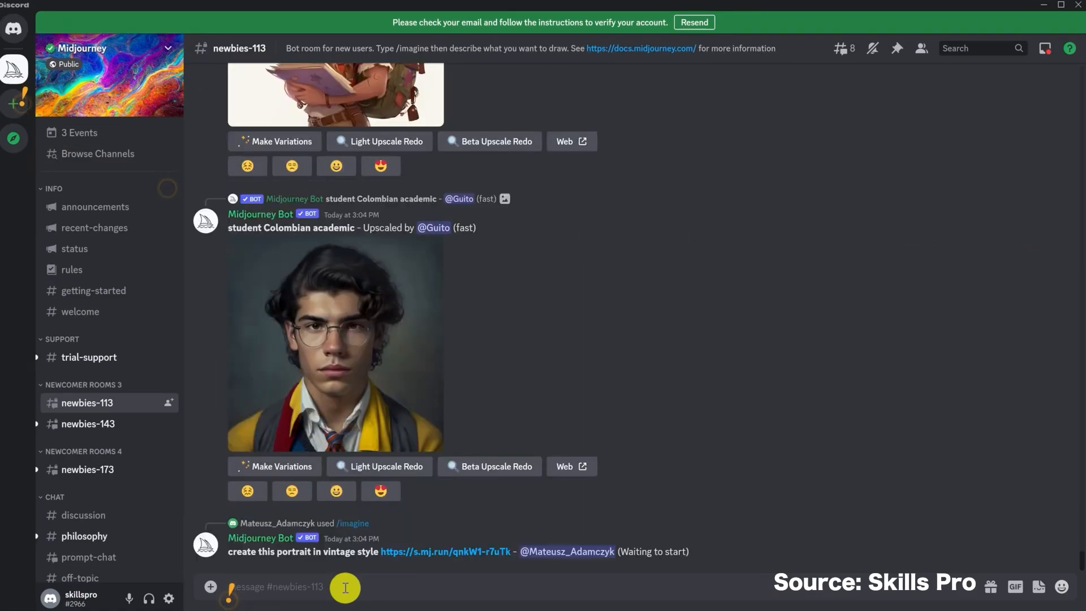
Switch to the newbies-143 channel and check the Inbox of recent mentions
left_click(87, 423)
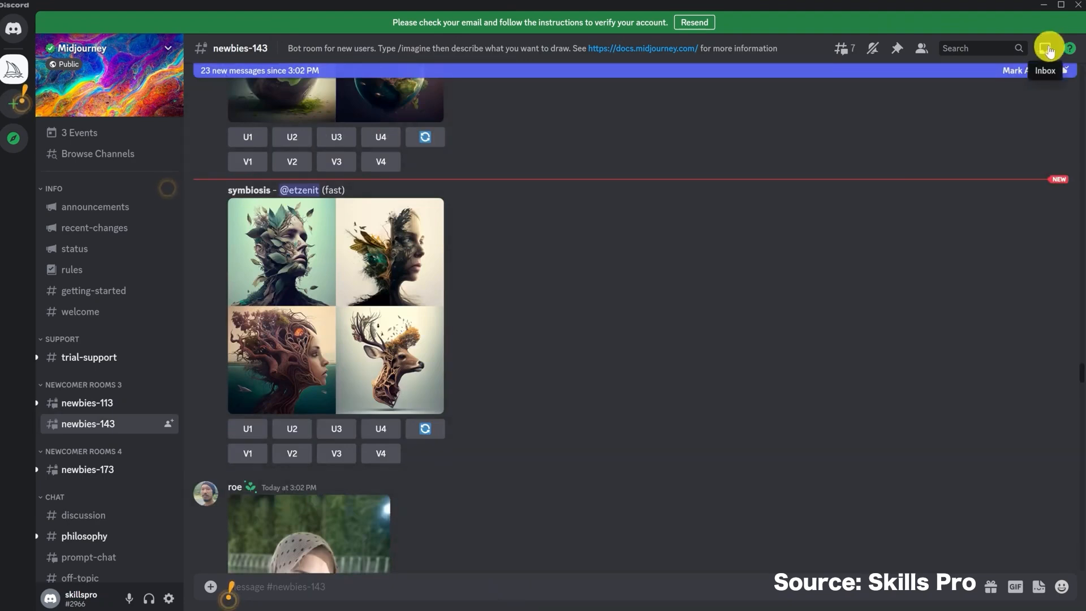
left_click(1049, 48)
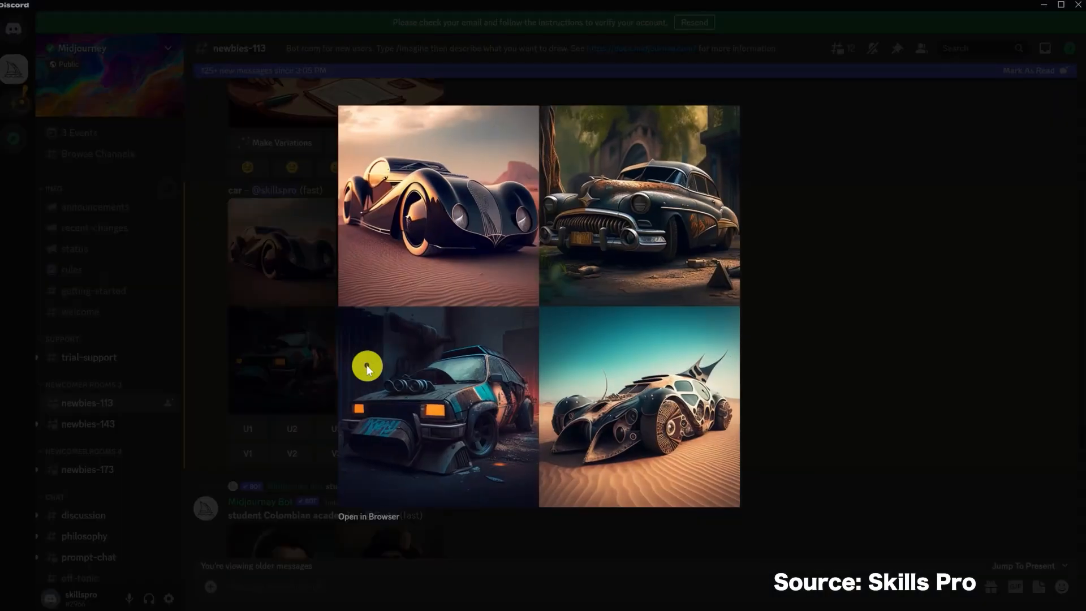
mouse_move(368, 517)
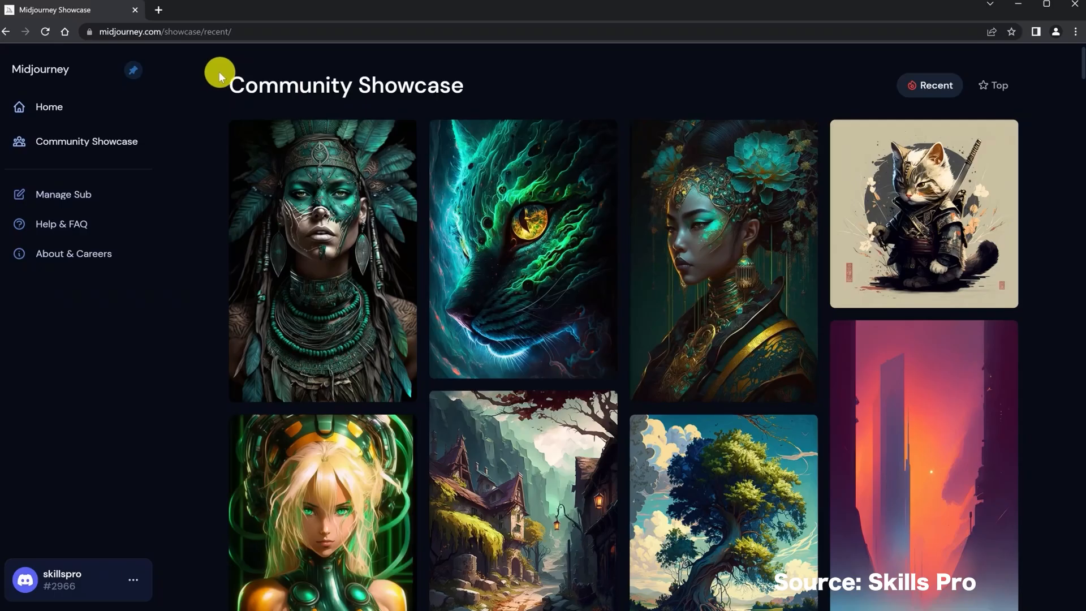
scroll("down", 3)
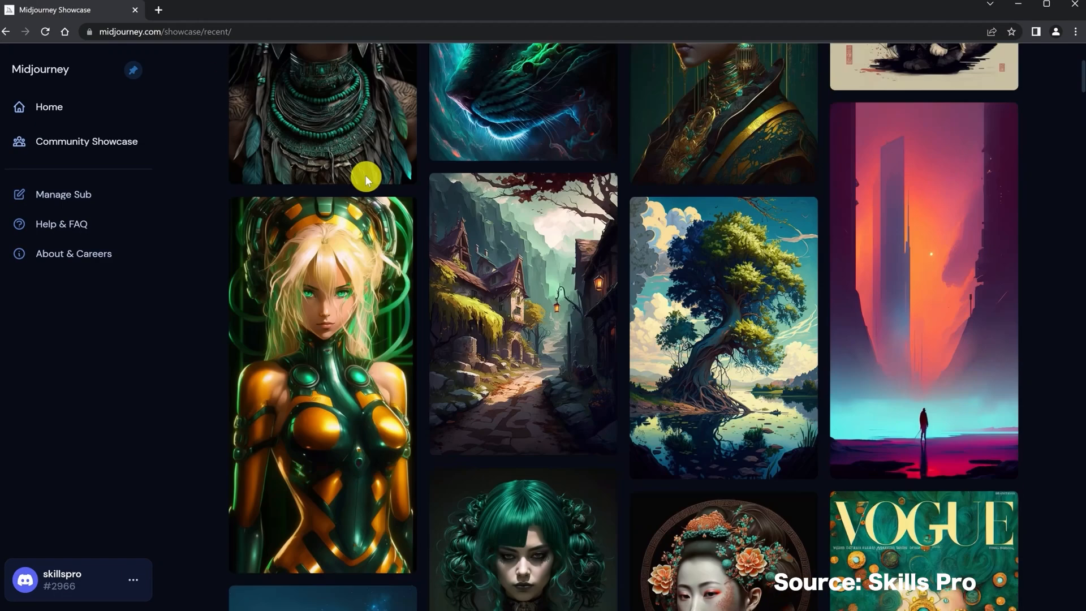
scroll("up", 3)
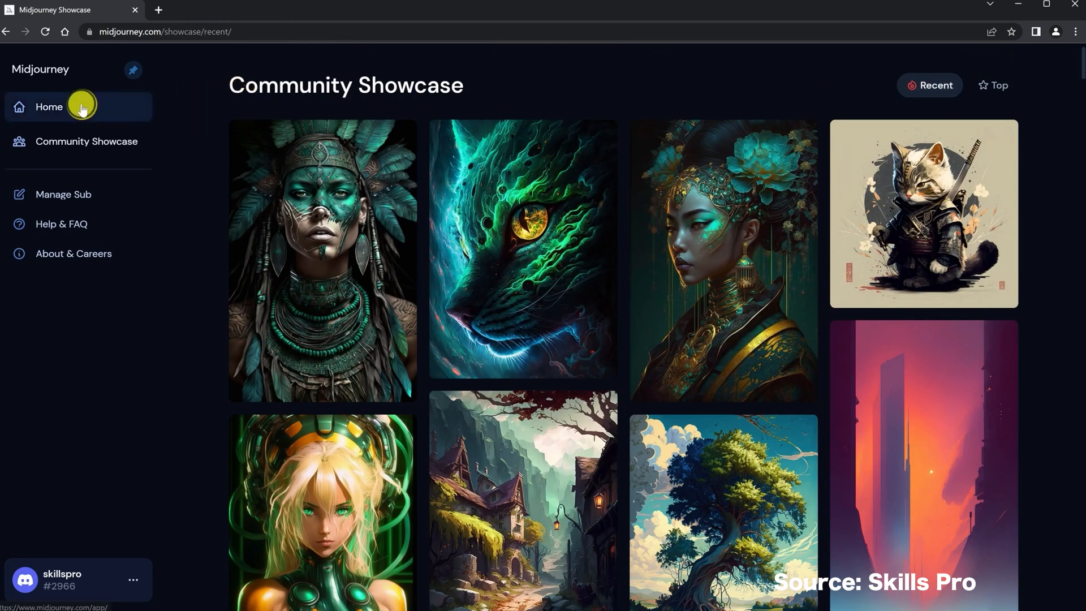
left_click(49, 107)
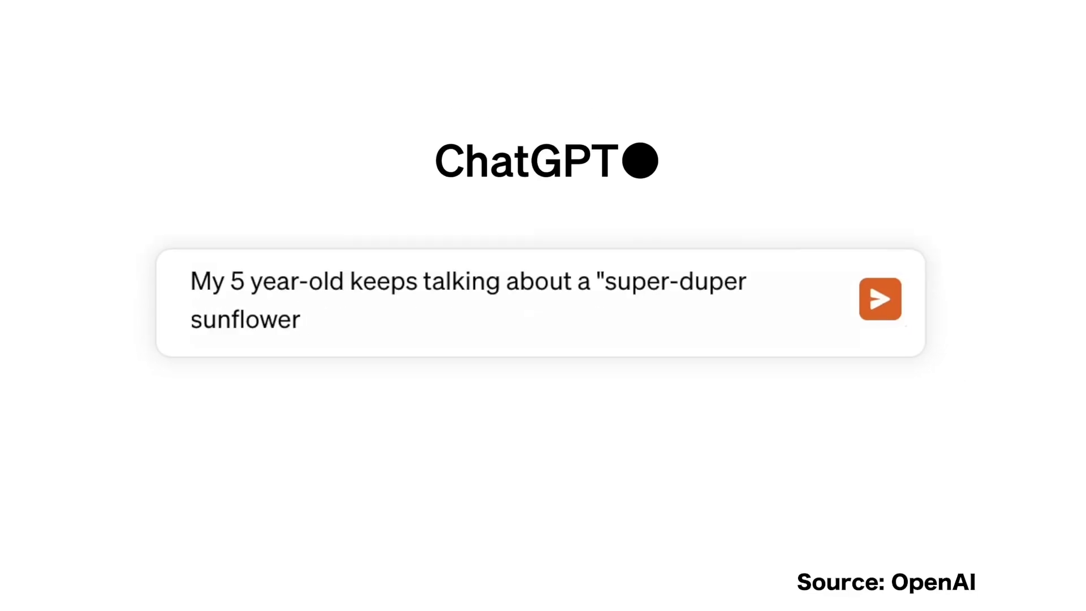
Submit the super-duper sunflower description, then type a follow-up design request
left_click(880, 299)
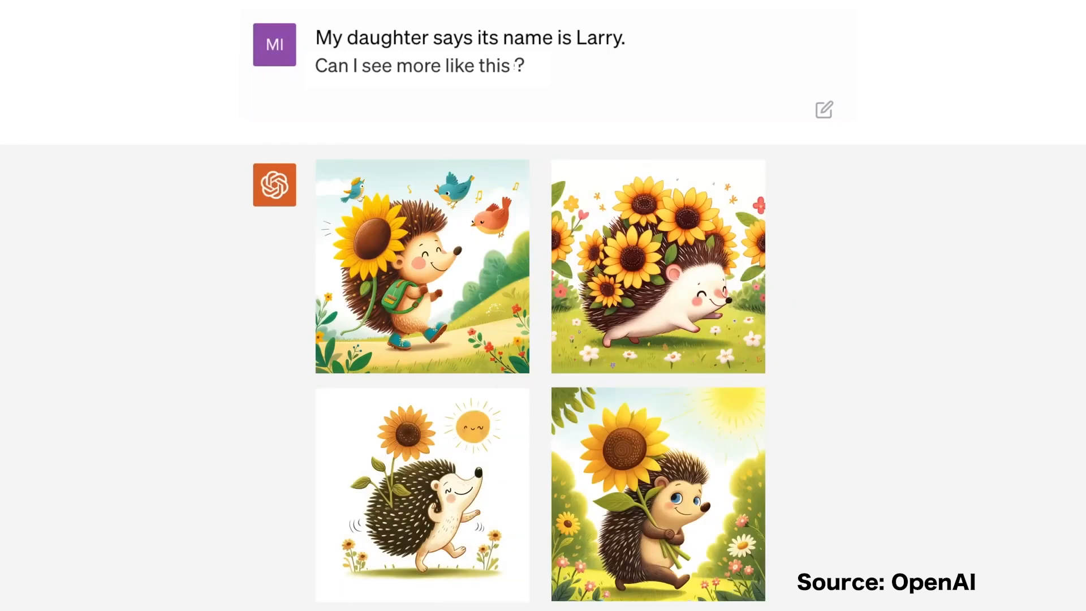
type("Could you design some s")
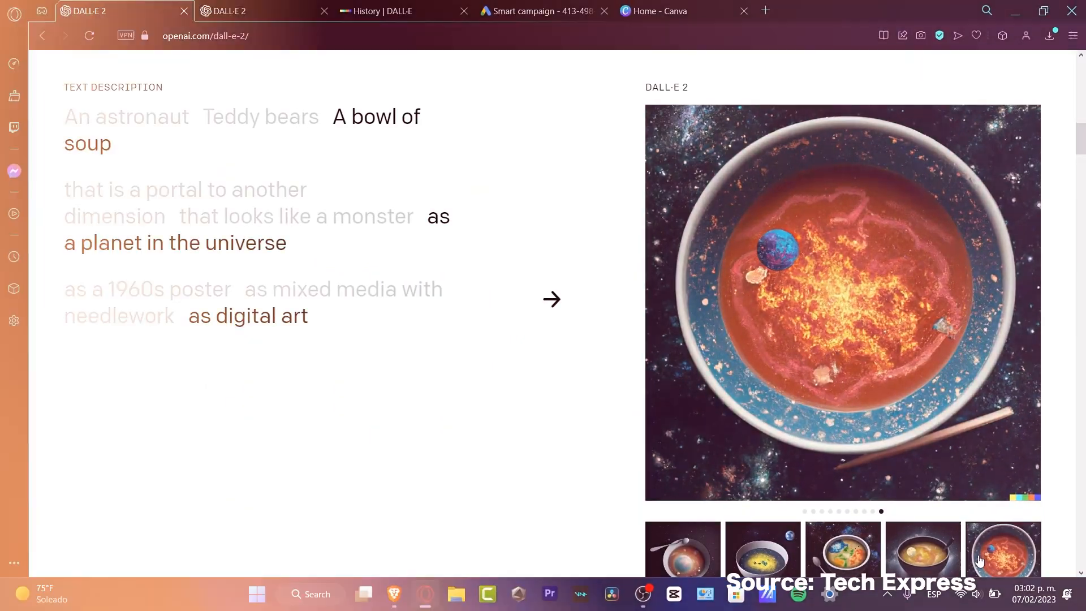
Show the bowl-of-soup-as-a-planet digital-art example on the DALL-E 2 page
left_click(861, 11)
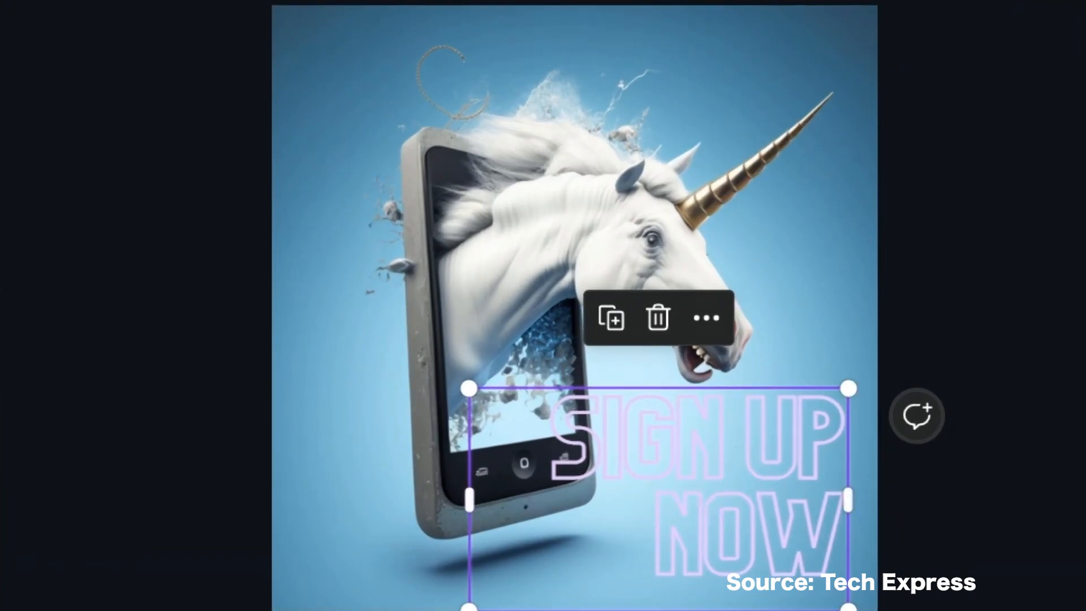
Select the SIGN UP NOW text and apply the Neon text animation
left_click(739, 25)
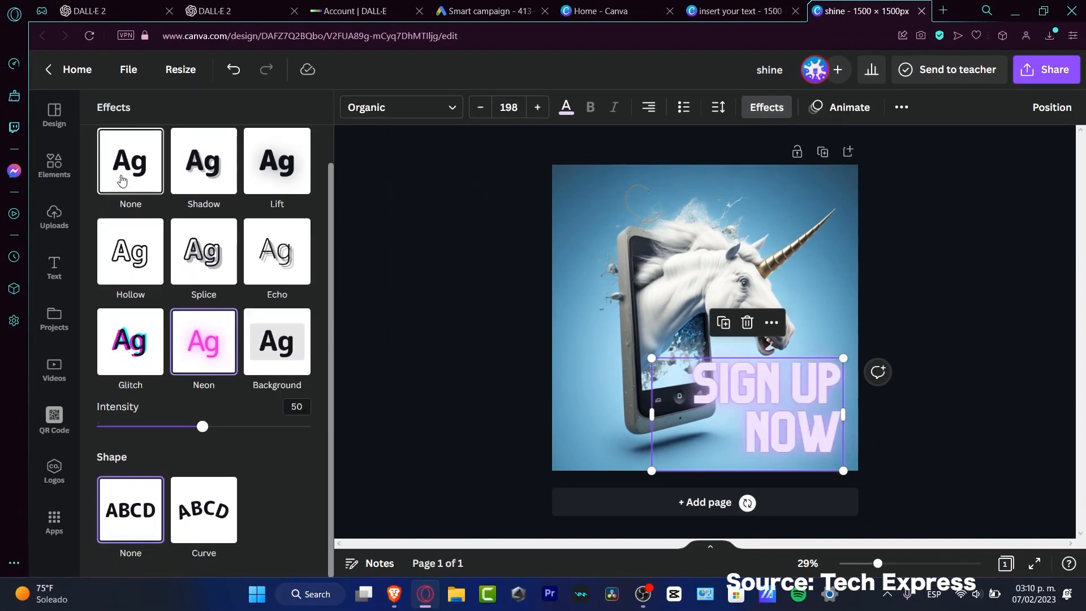
left_click(849, 108)
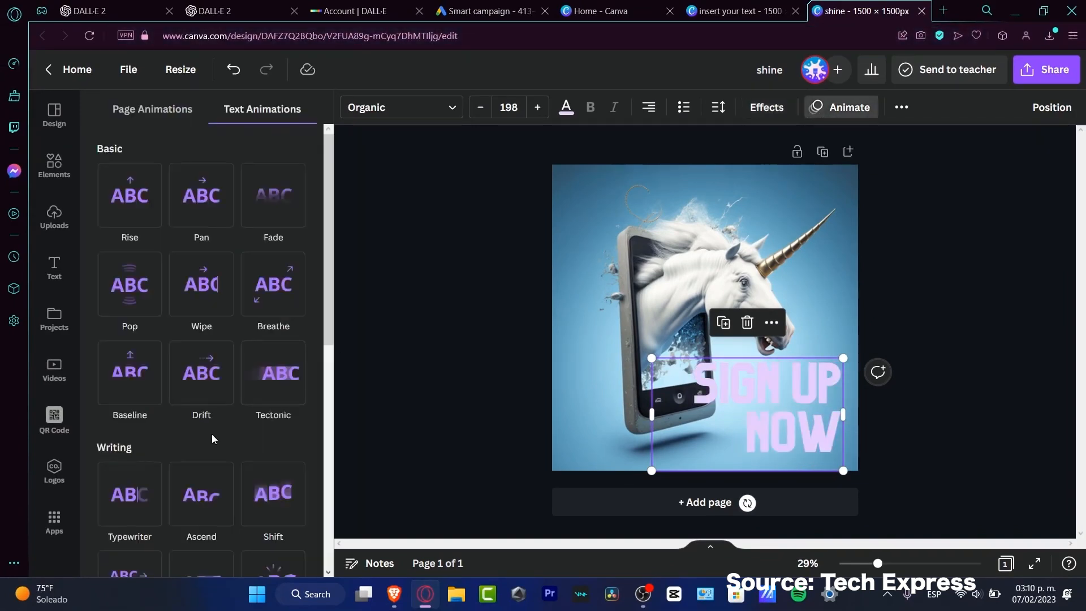
left_click(201, 201)
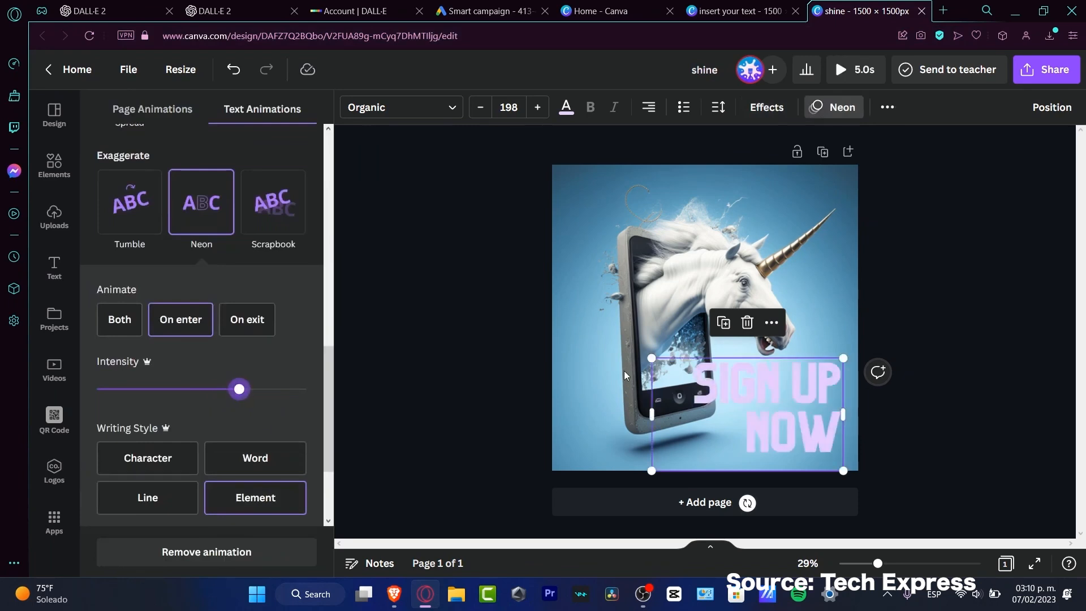
left_click(55, 268)
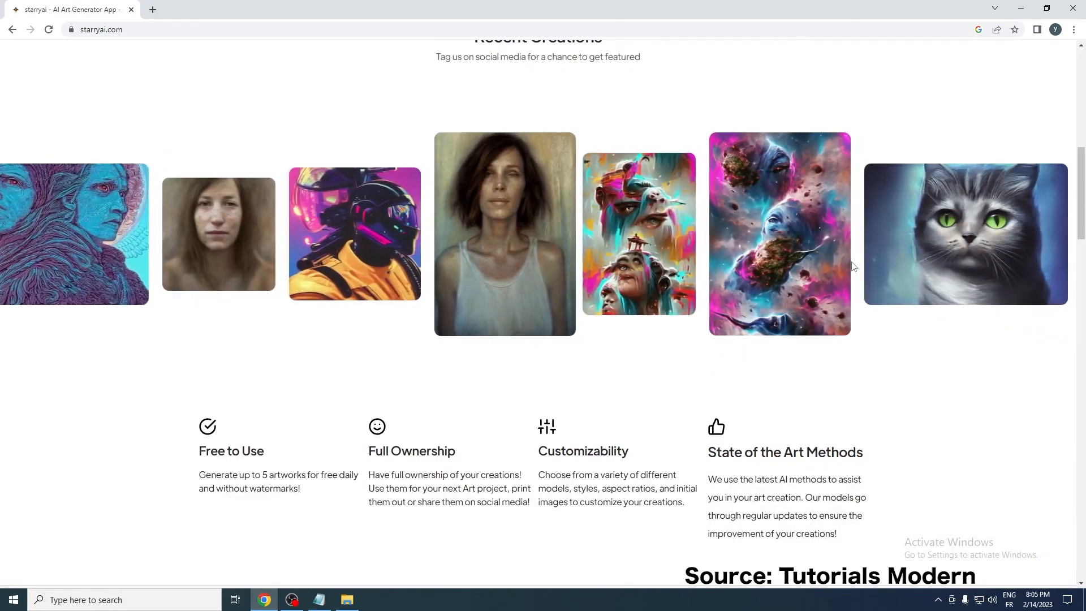
scroll("down", 3)
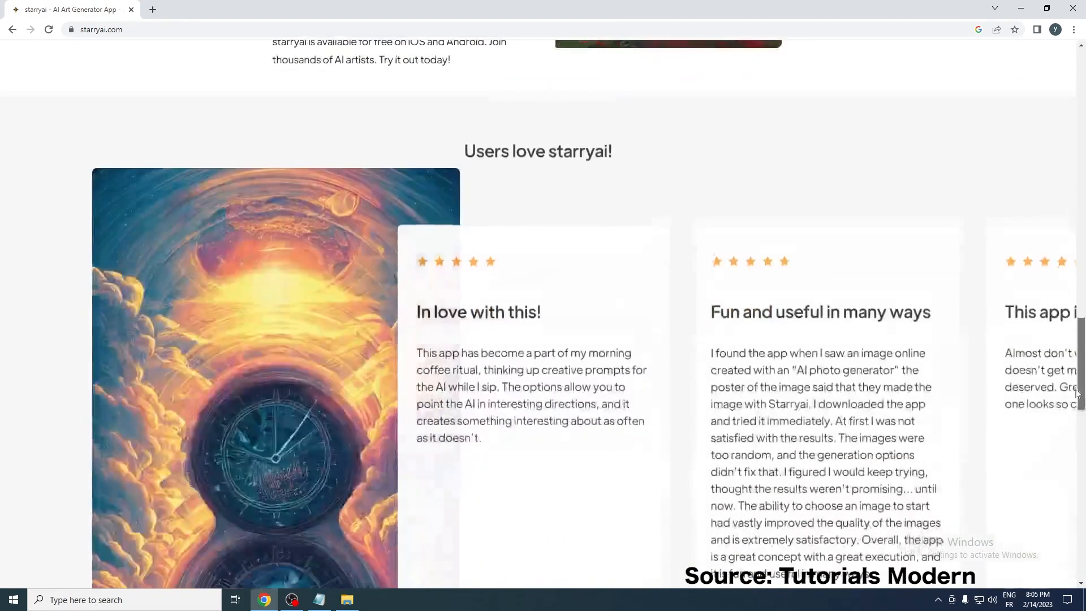
scroll("down", 3)
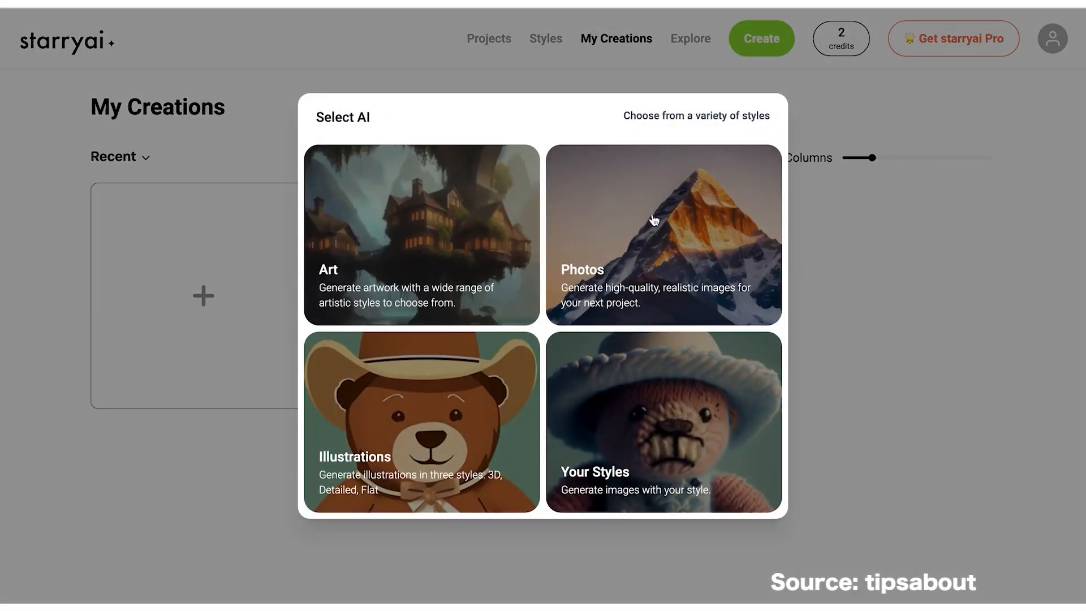
Create Art from 'wooden house with mushrooms and flowers' in Abstract World style, runtime 150
left_click(420, 234)
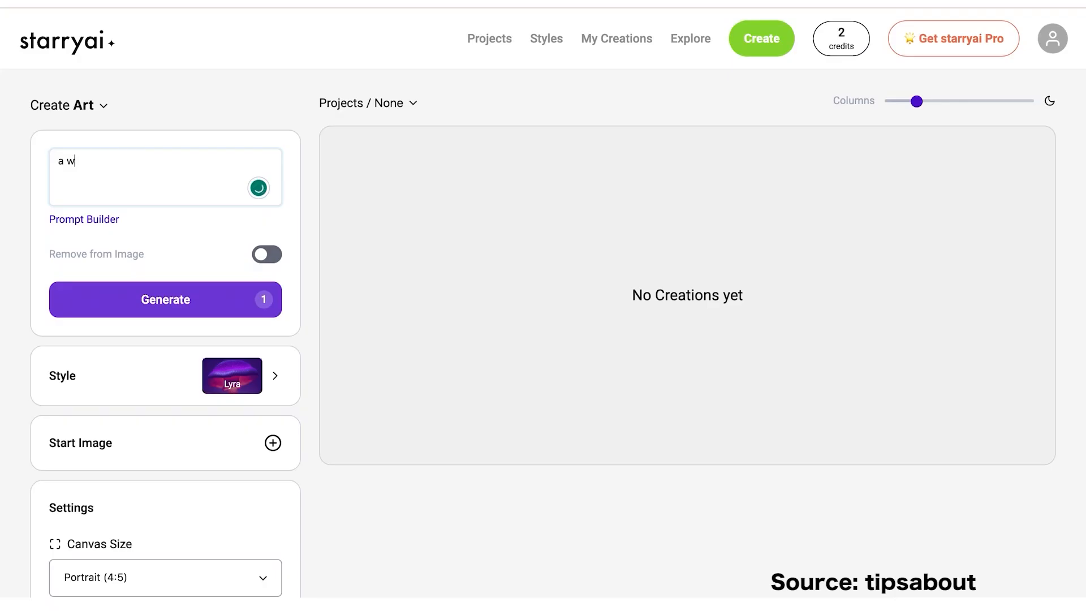
type("ooden house with m")
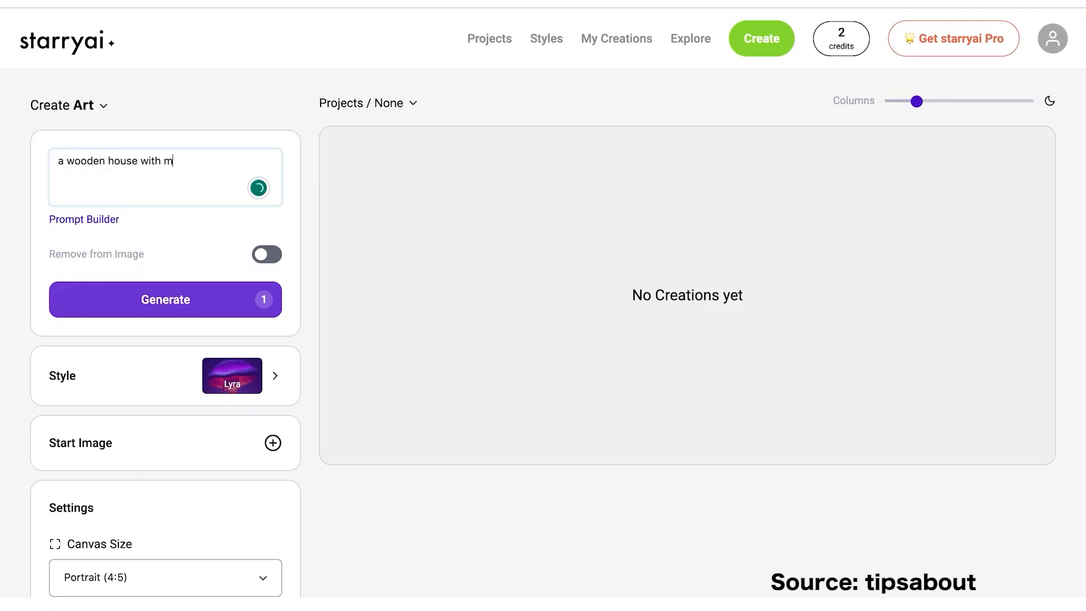
type("ushrooms and flowers")
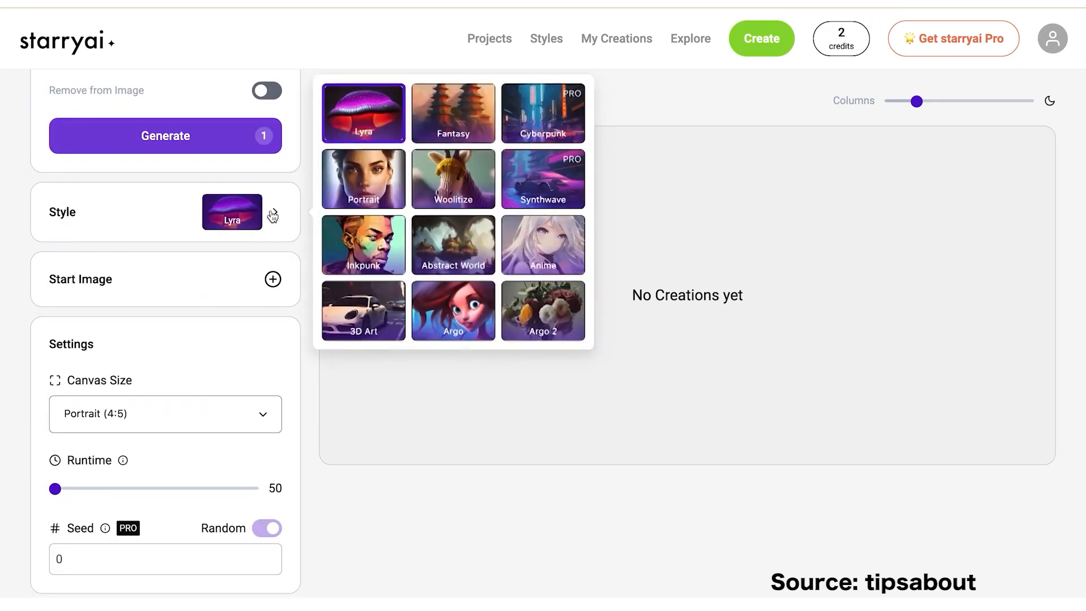
left_click(453, 244)
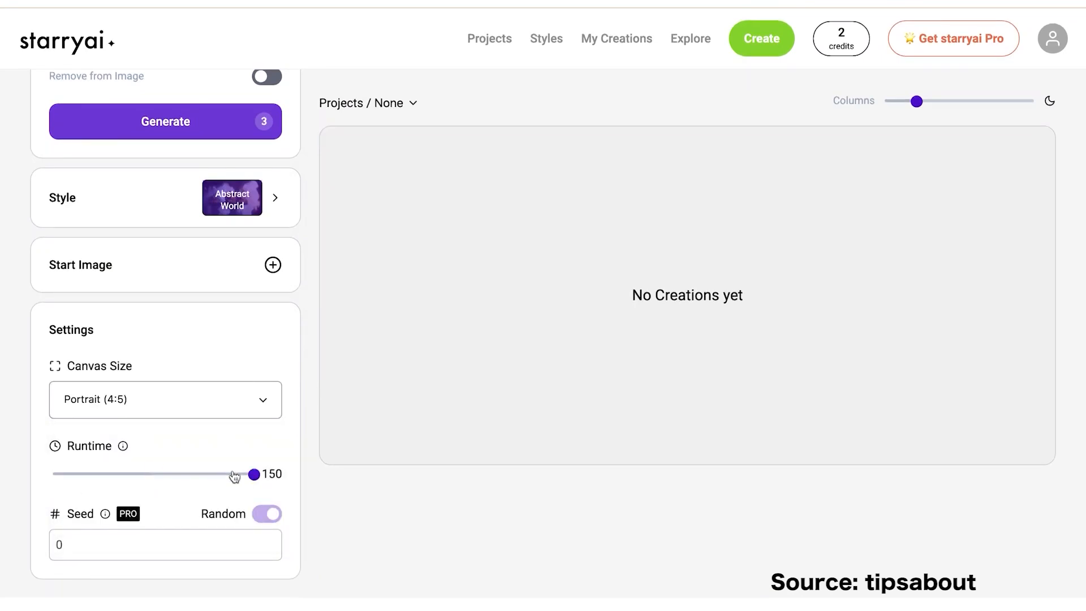
left_click(165, 121)
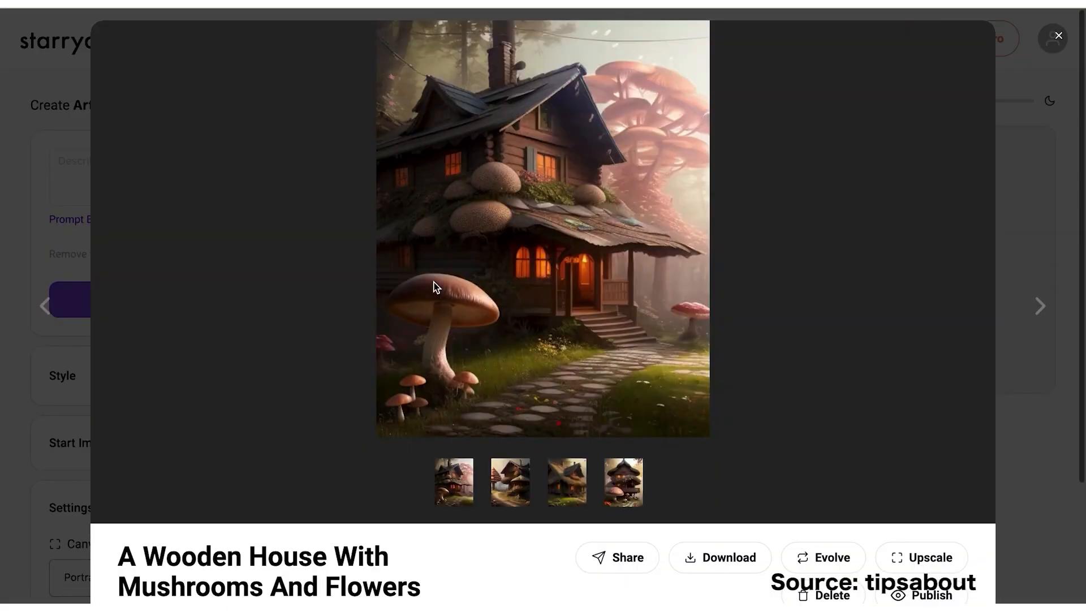
Switch between the third and fourth wooden house variations in the viewer
left_click(622, 482)
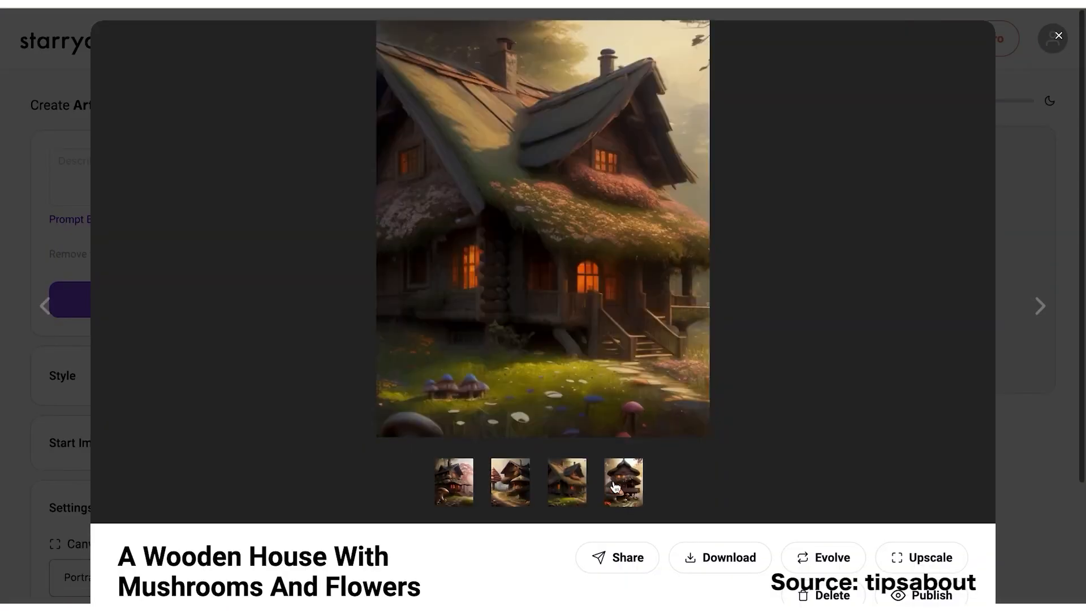
left_click(567, 482)
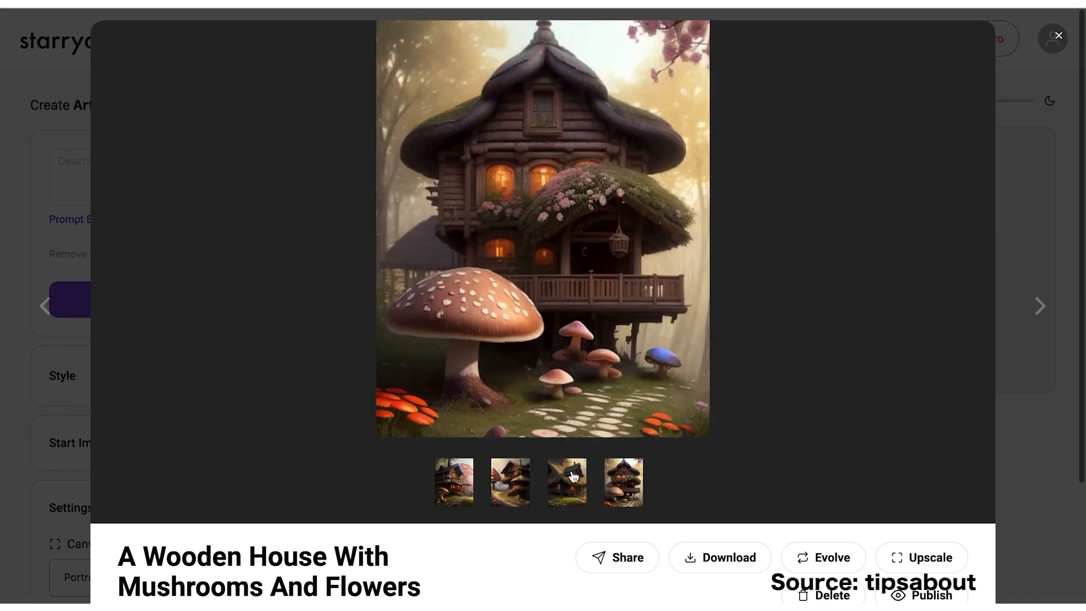
left_click(622, 482)
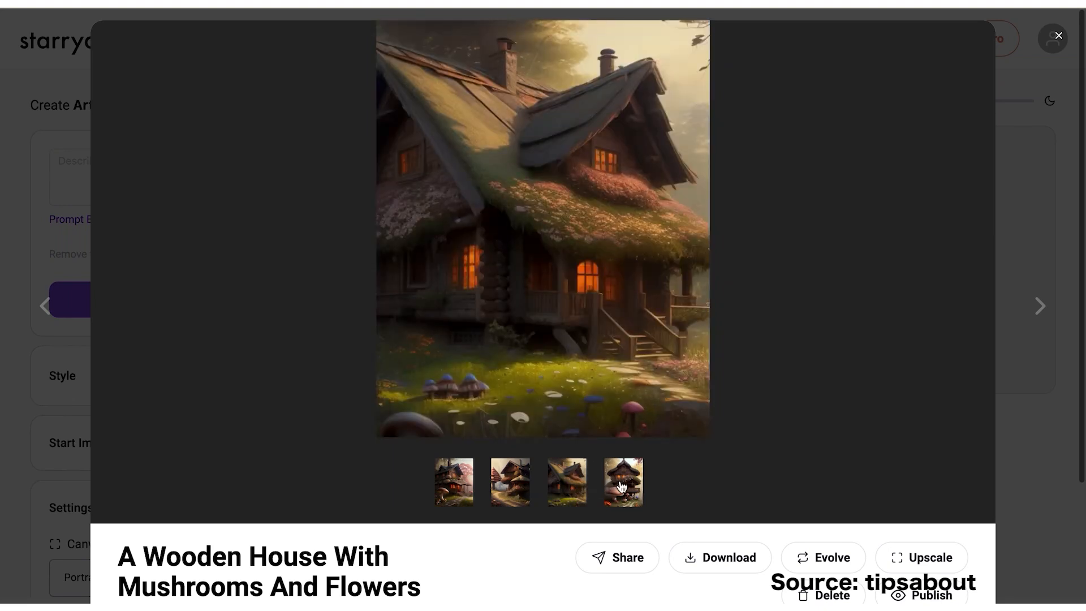
left_click(1057, 35)
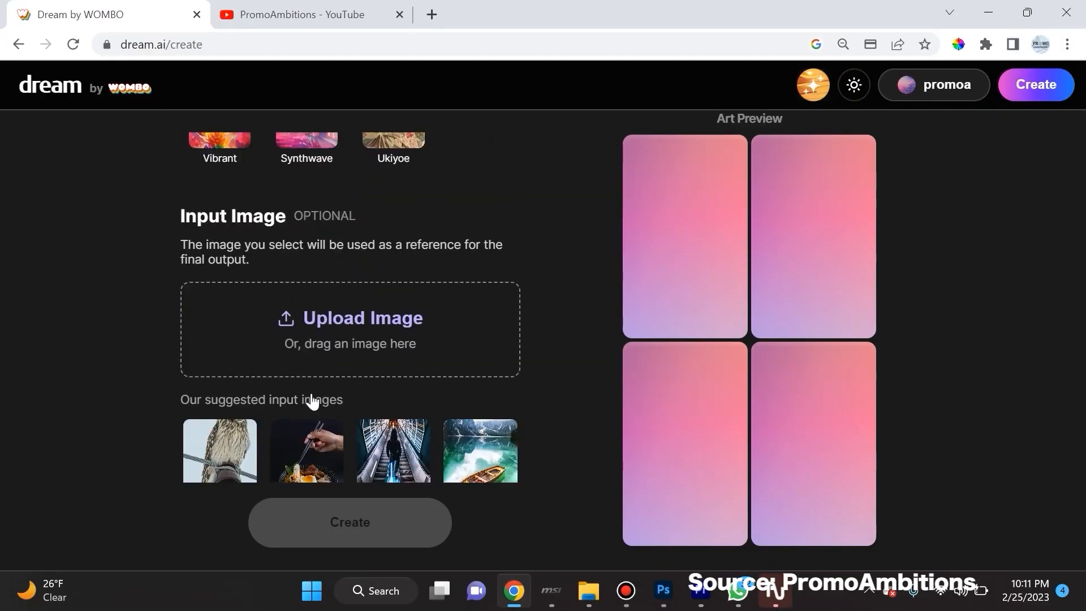
Create Realistic v2 art from the Taylor donkey-kiss prompt and dismiss the enlarged previews
type("Taylor Swift Kissing a donkey")
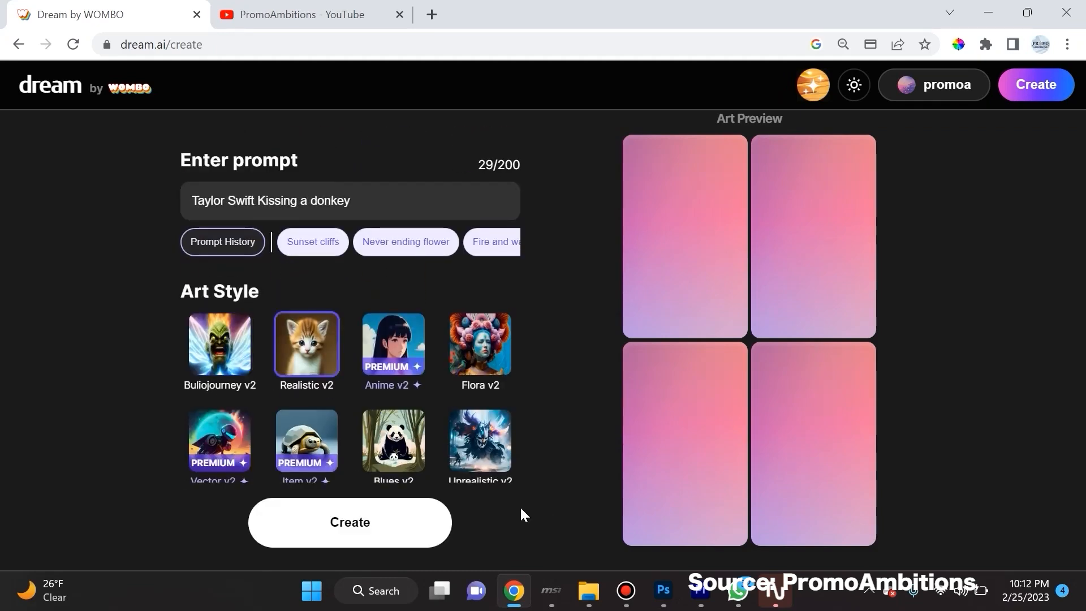
left_click(349, 521)
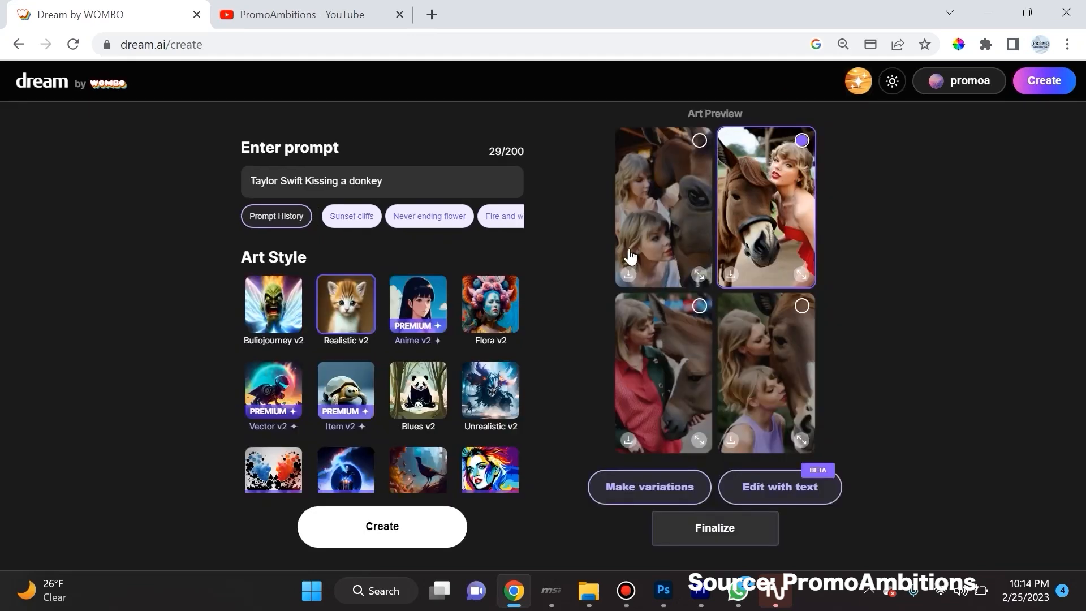
mouse_move(660, 329)
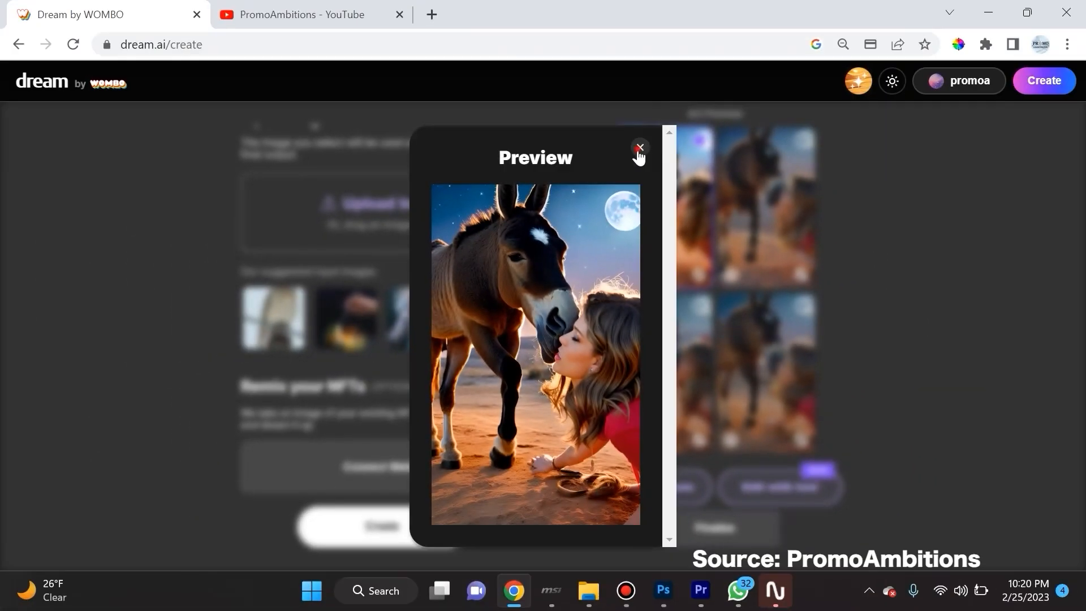
left_click(638, 148)
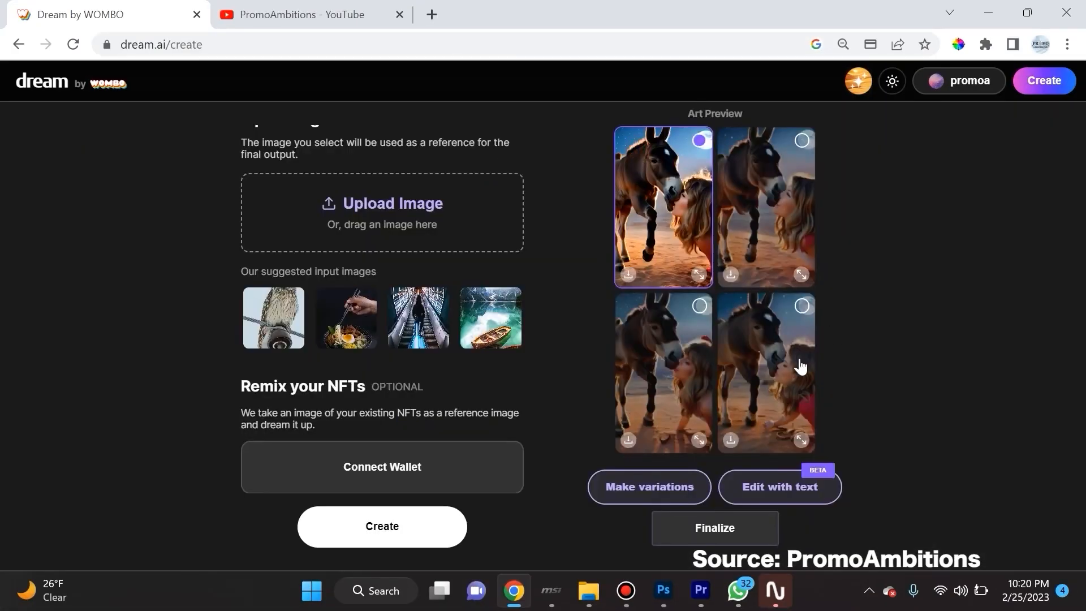
mouse_move(795, 364)
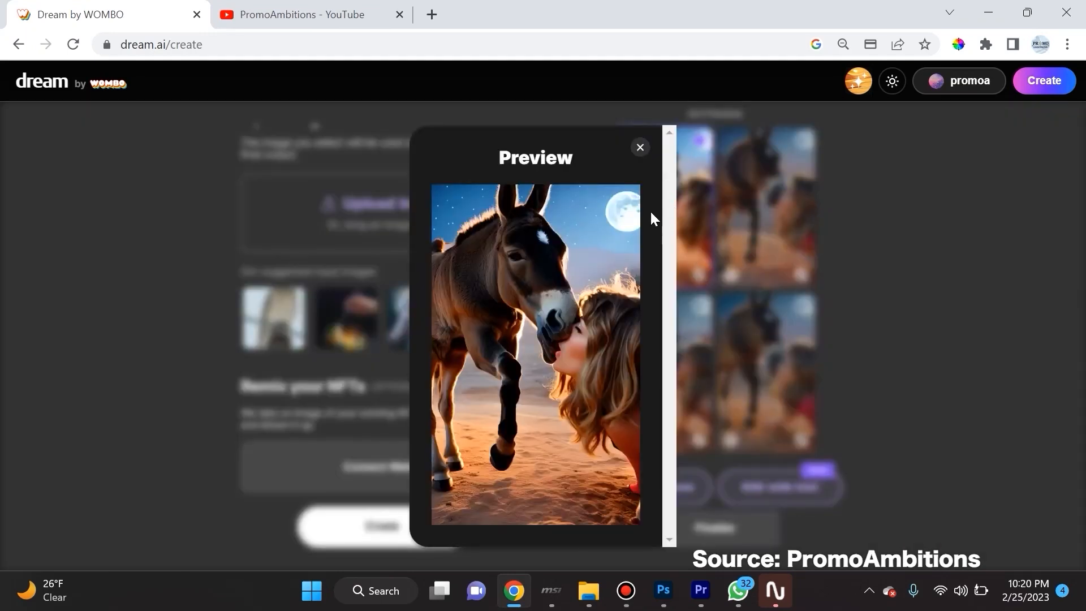
left_click(639, 147)
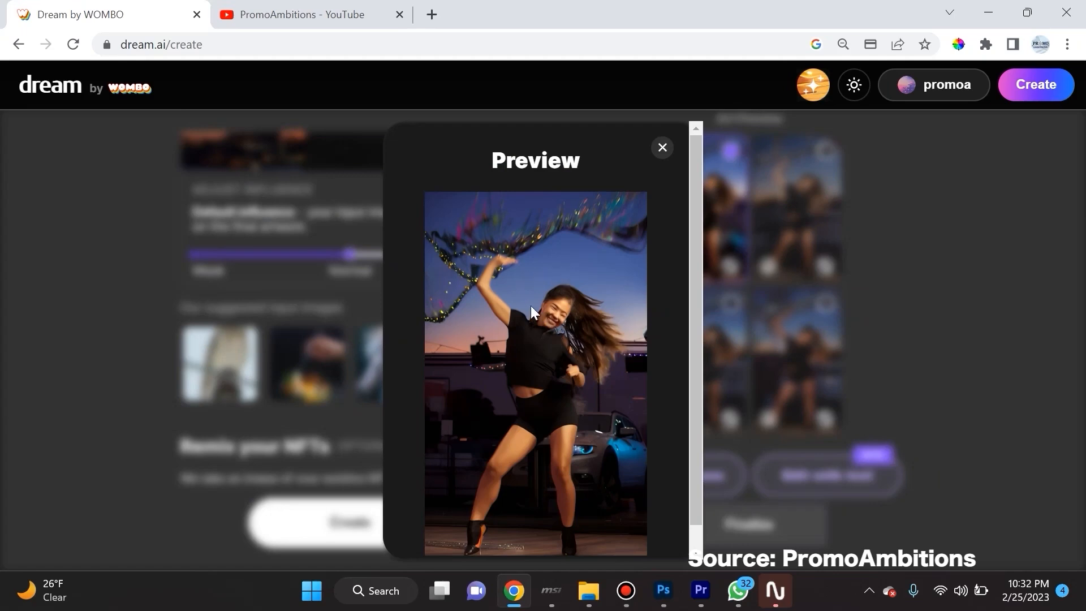
Close the preview and create new artwork from the strongly weighted dancer photo
left_click(661, 147)
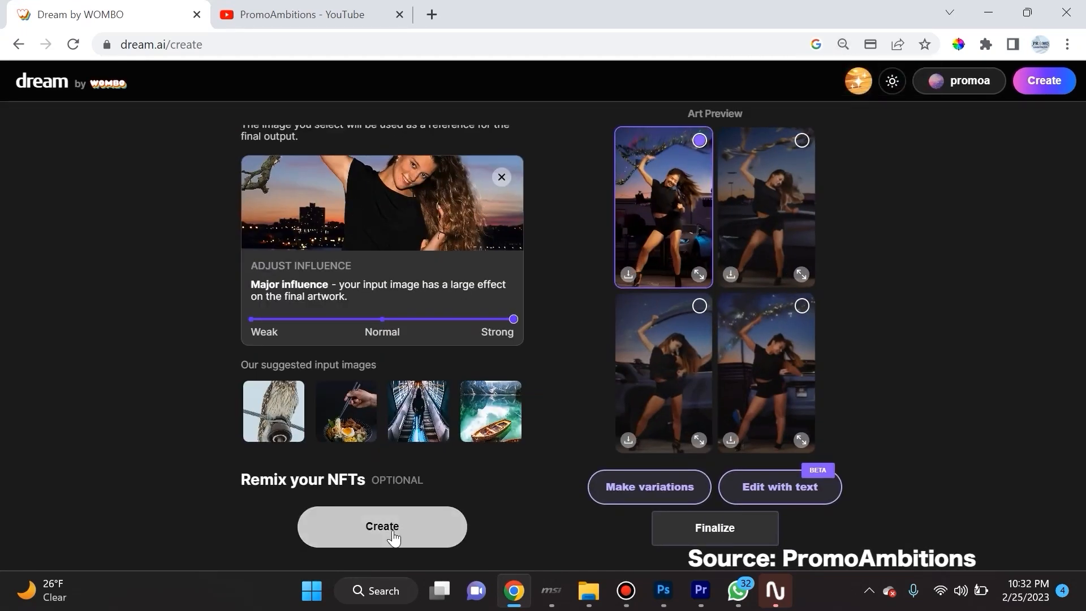
left_click(382, 527)
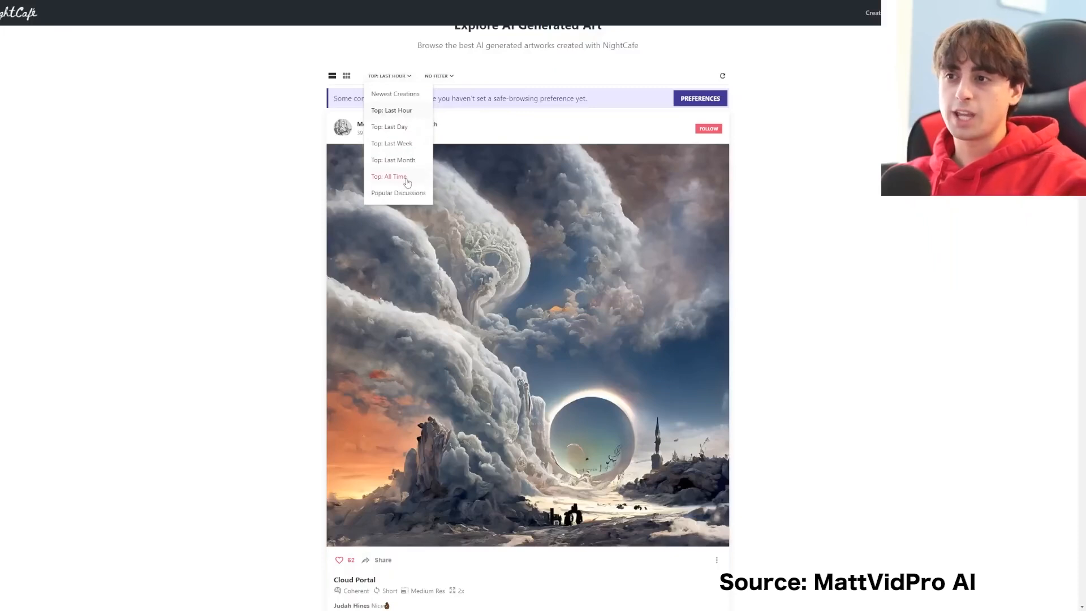
Sort the Explore feed by Top: All Time, open the No Filter dropdown, and scroll down
left_click(389, 176)
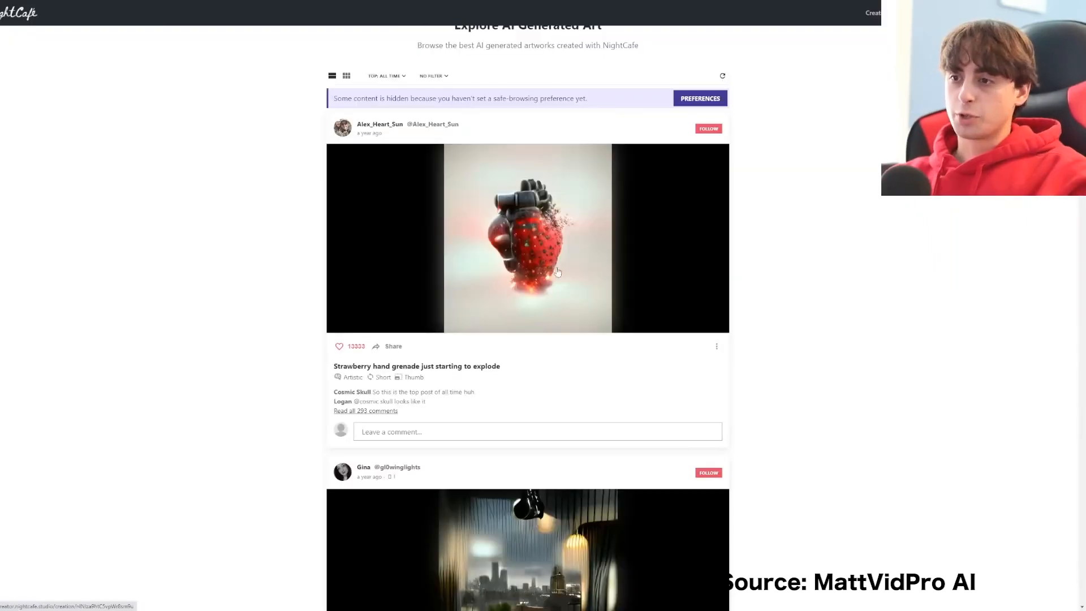
left_click(432, 75)
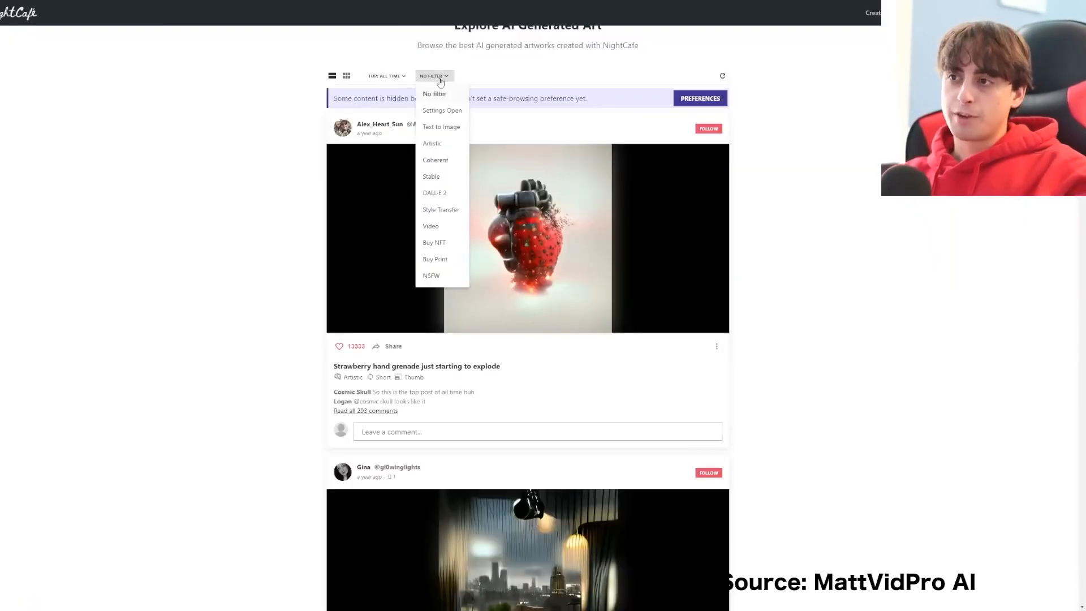
mouse_move(443, 251)
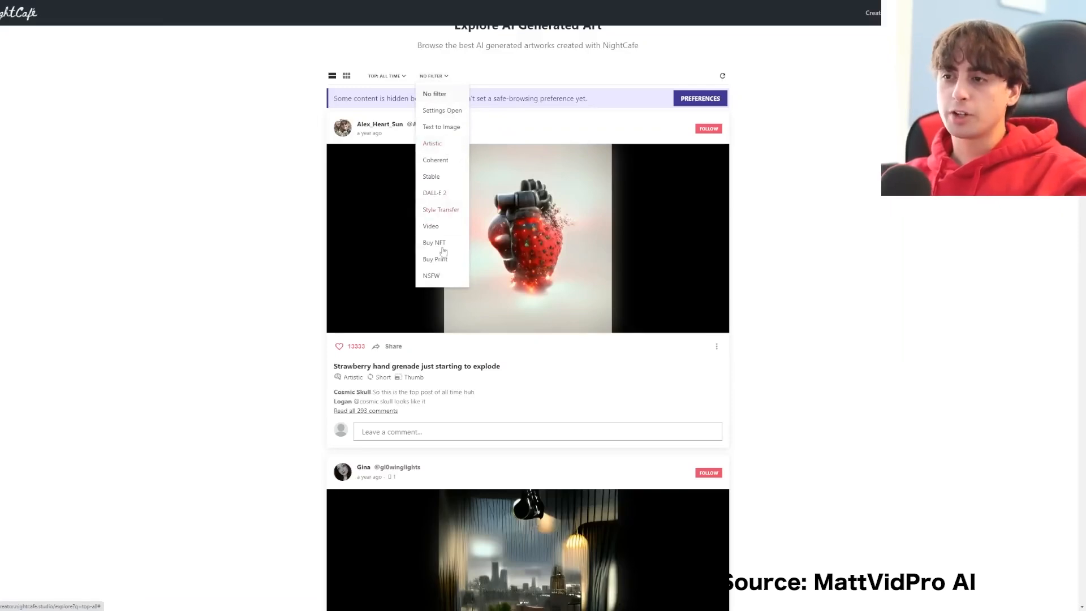
scroll("down", 3)
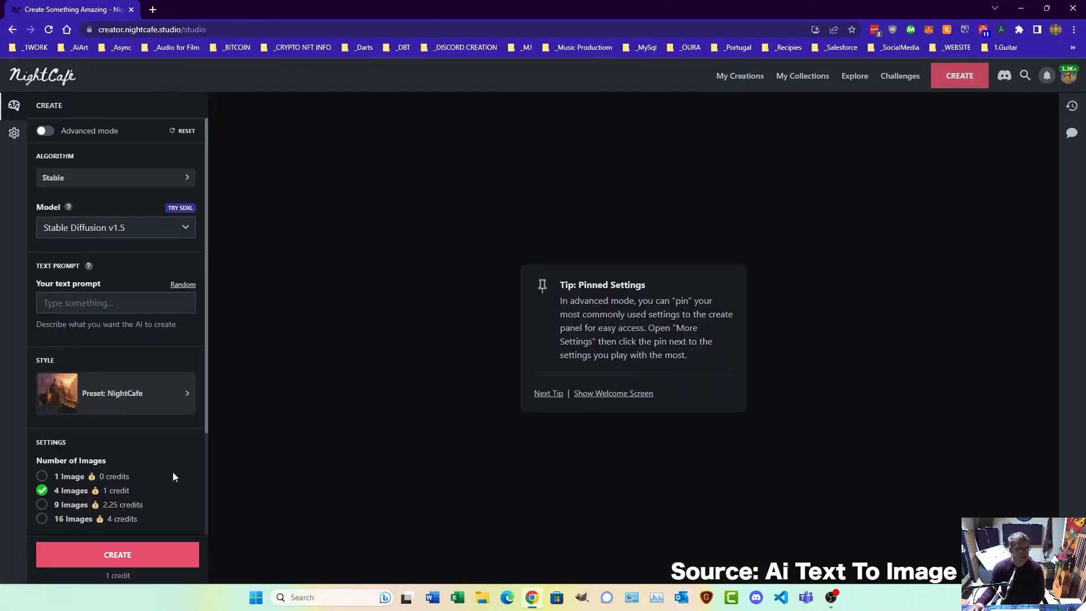
Browse the algorithm list, then scroll through the frankenstein's castle creation page
left_click(114, 177)
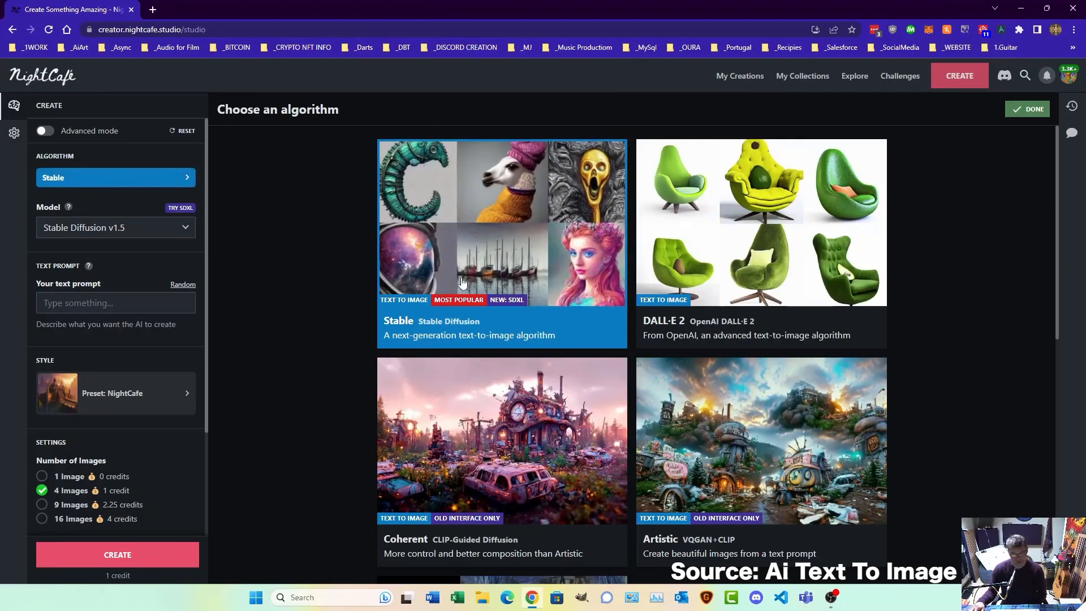
scroll("down", 3)
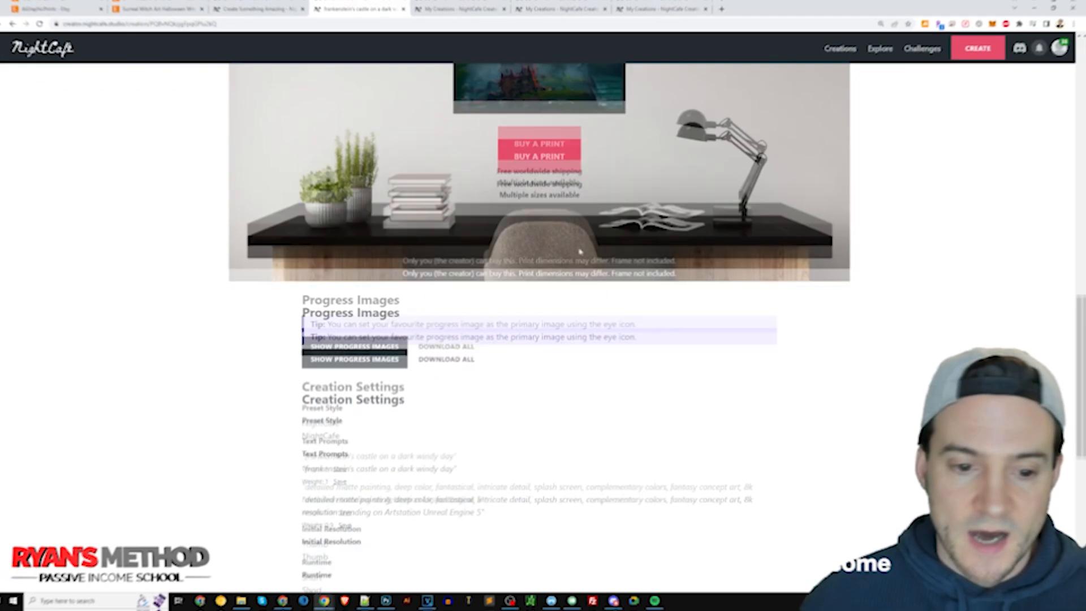
scroll("up", 3)
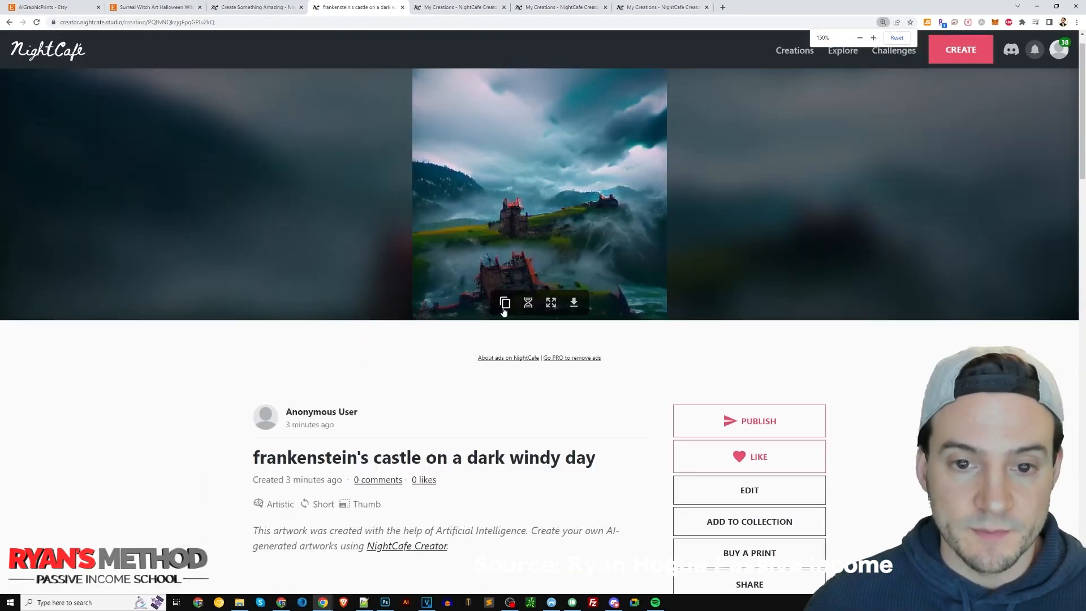
left_click(48, 6)
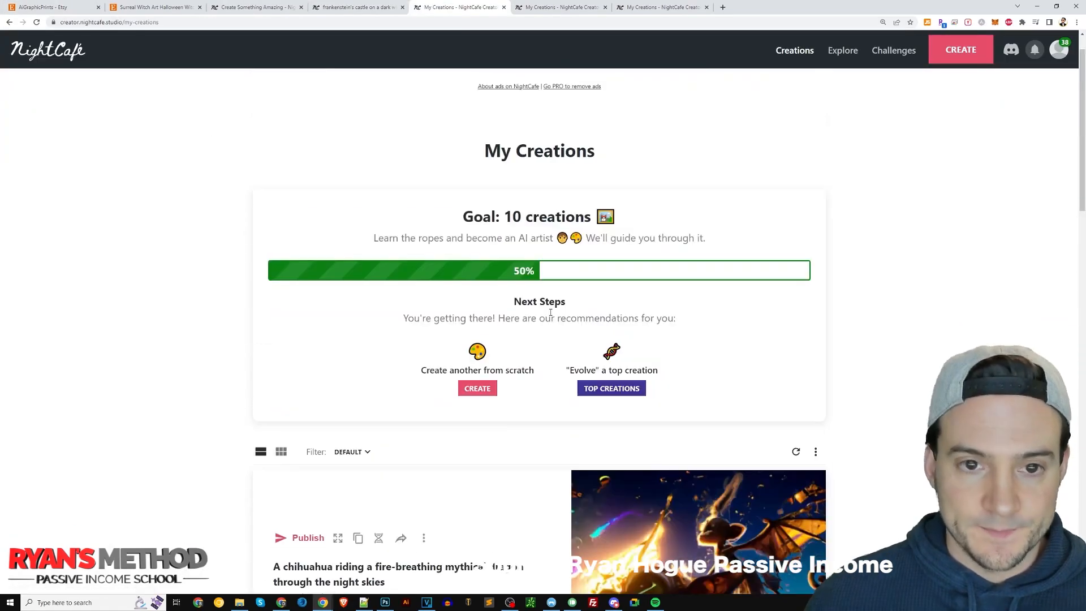
scroll("down", 3)
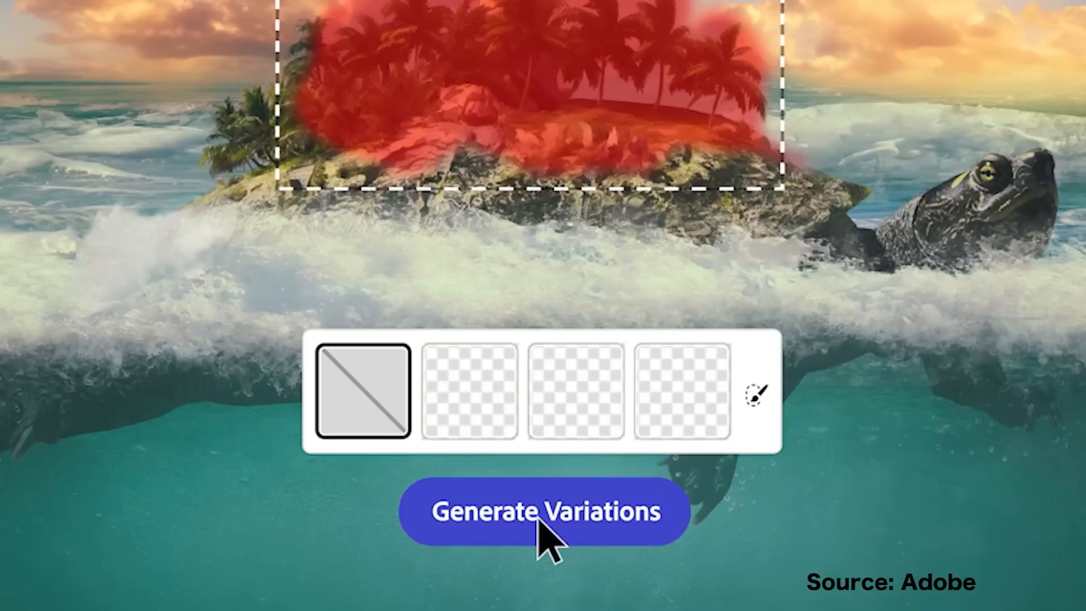
Generate variations of the masked island on the turtle's back, then pick the black watch style variation
left_click(543, 511)
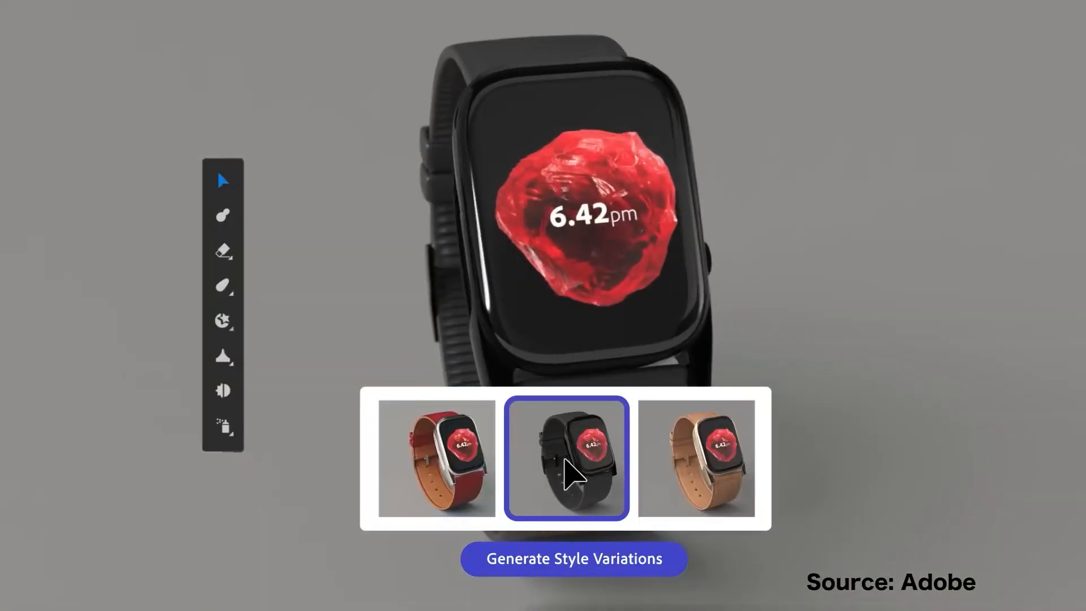
left_click(698, 459)
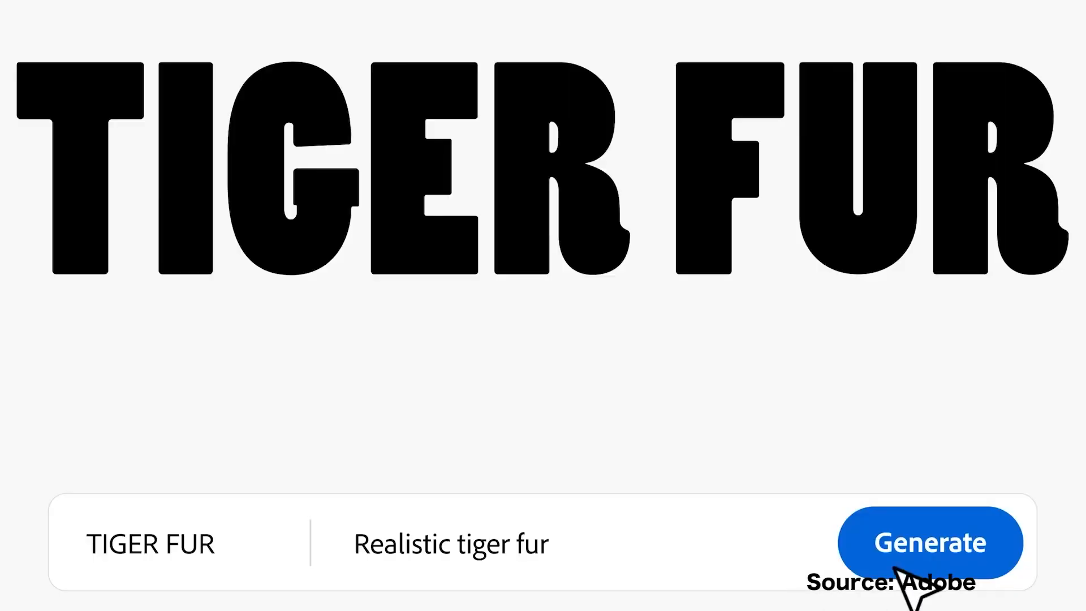
Generate the 'Realistic tiger fur' texture on the TIGER FUR lettering
left_click(931, 543)
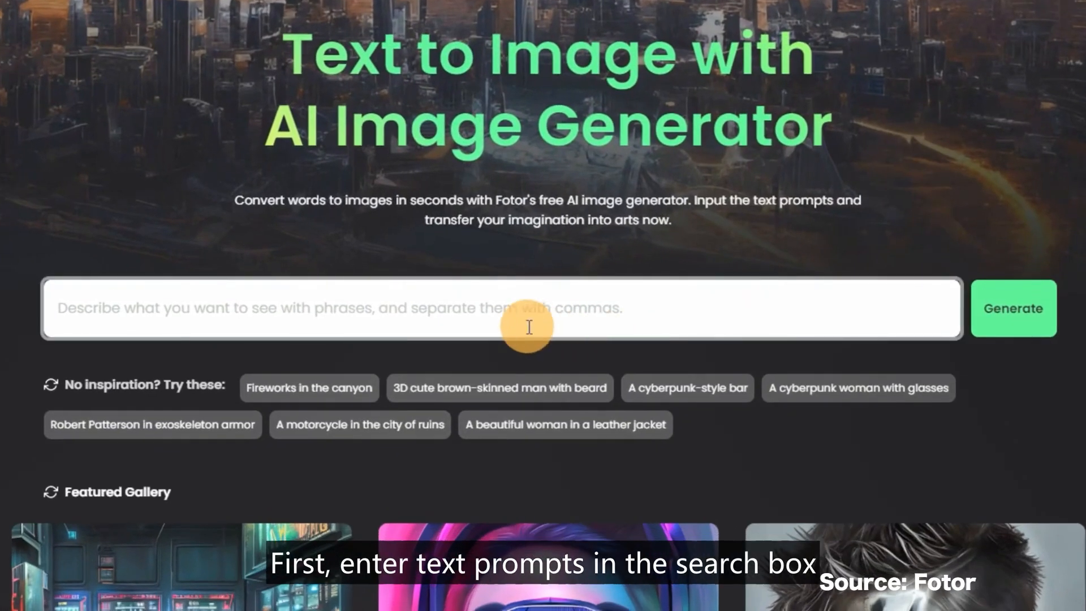
Generate 'Panda soldiers in mechanical armor' images and apply the Concept Illustration style
type("Panda soldiers in mechanical armor")
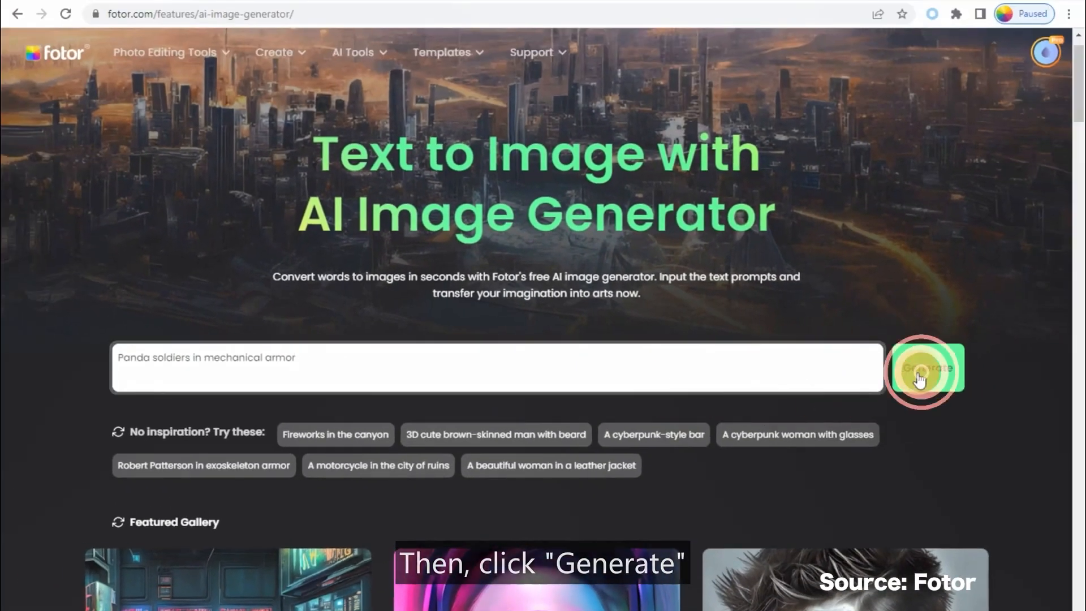
left_click(925, 367)
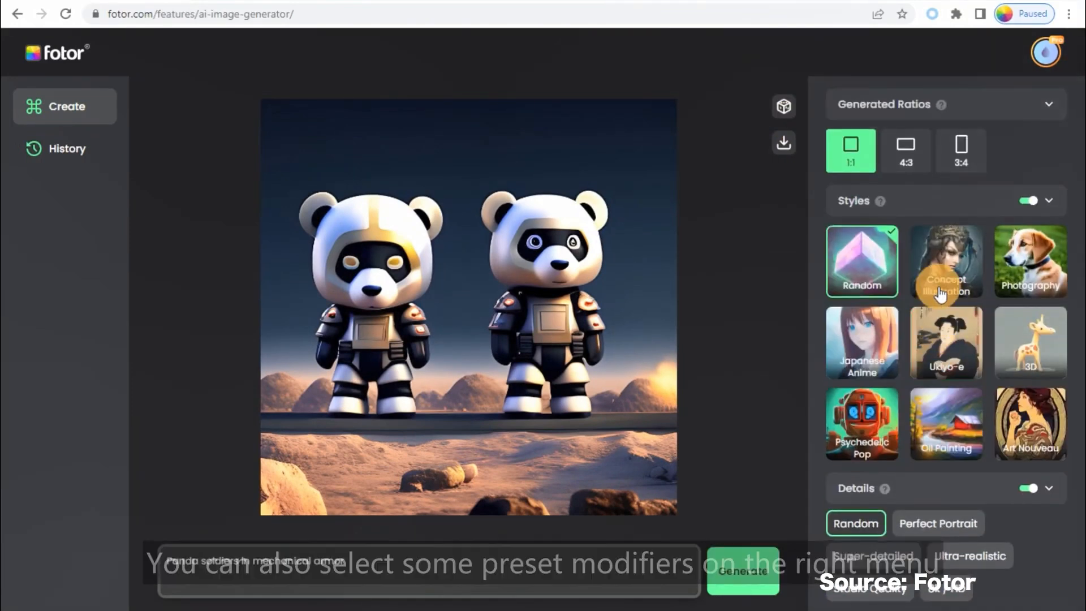
left_click(743, 571)
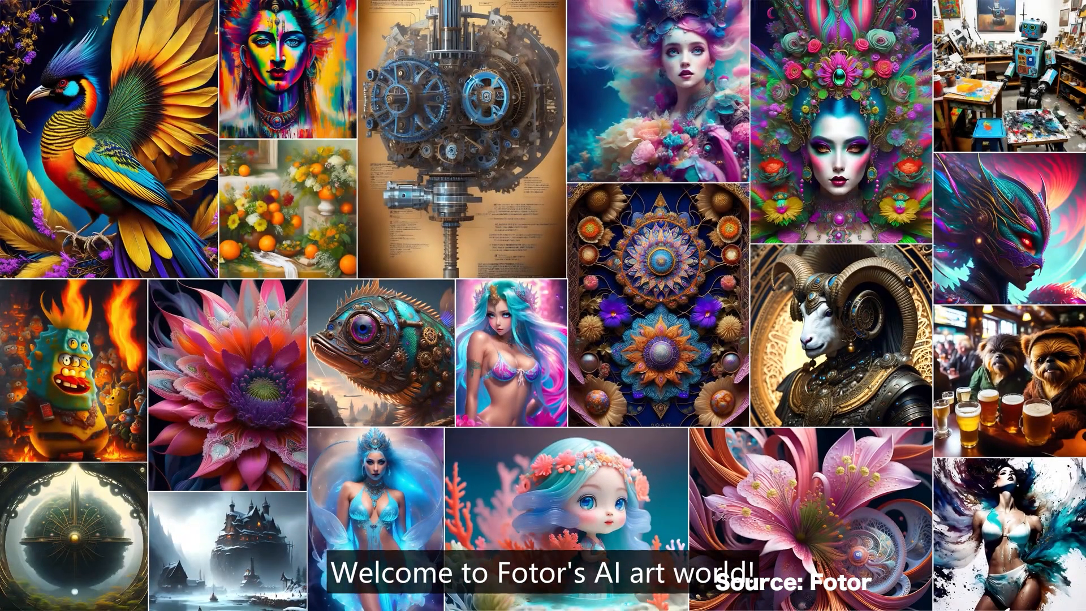
Upload a portrait photo From Image, choose Anime II and image count, then inspect the second result
left_click(200, 12)
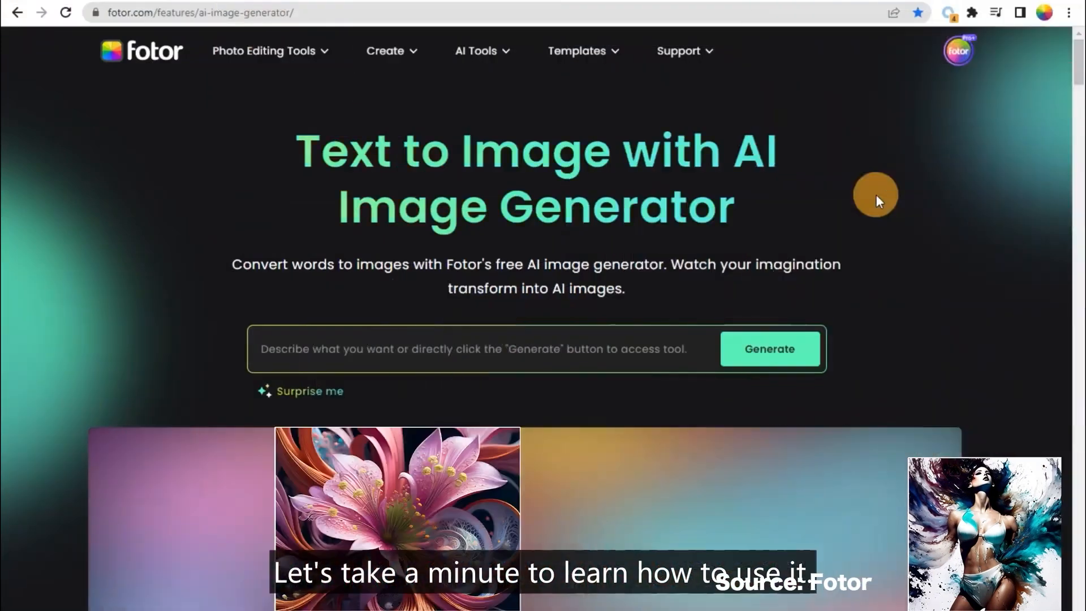
left_click(769, 348)
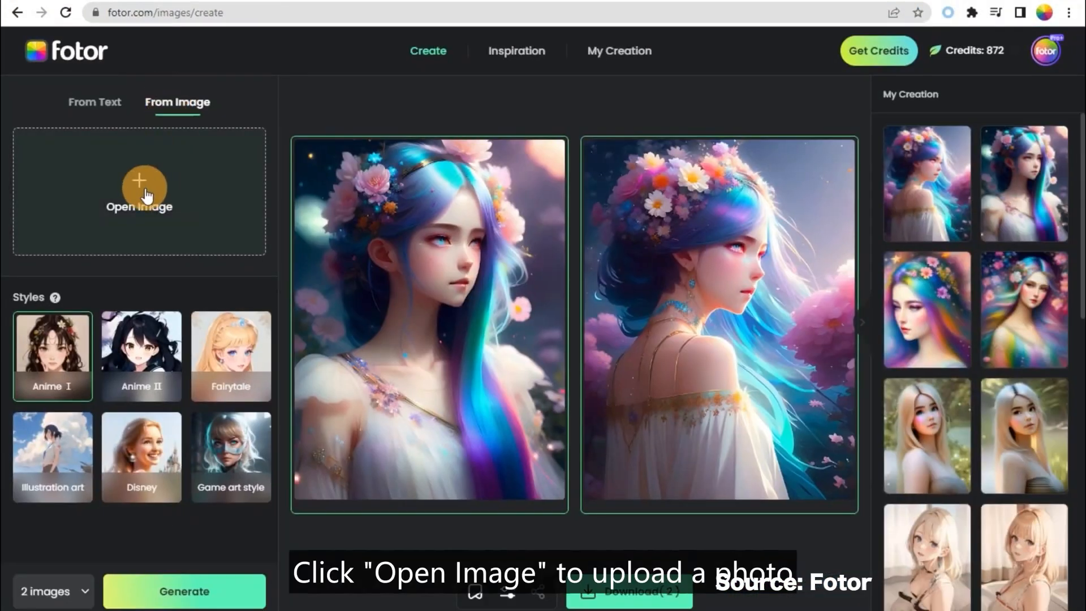
left_click(139, 187)
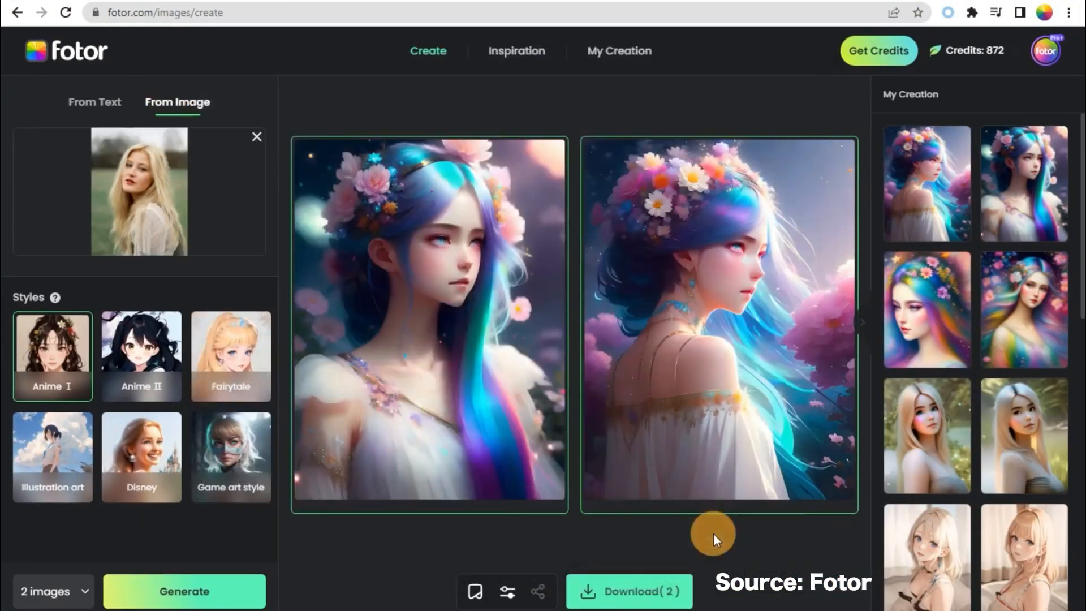
left_click(49, 591)
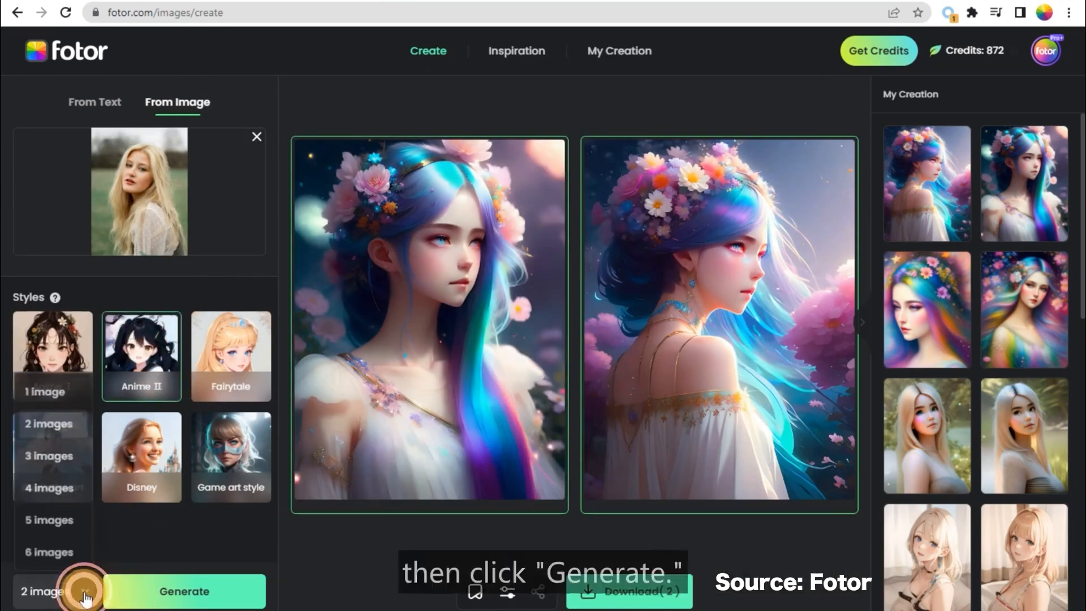
left_click(184, 591)
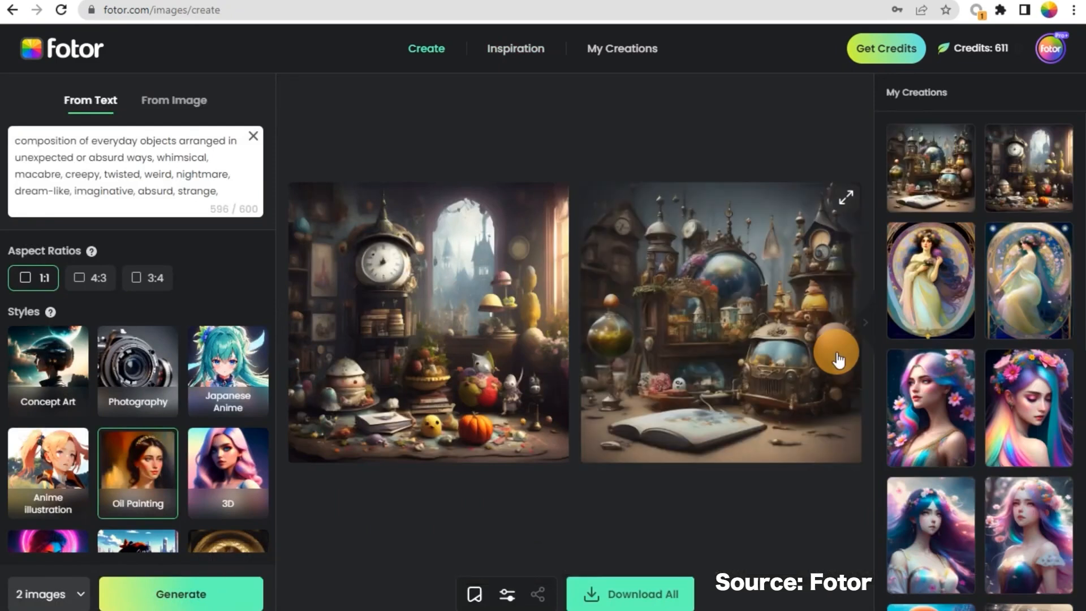
left_click(515, 49)
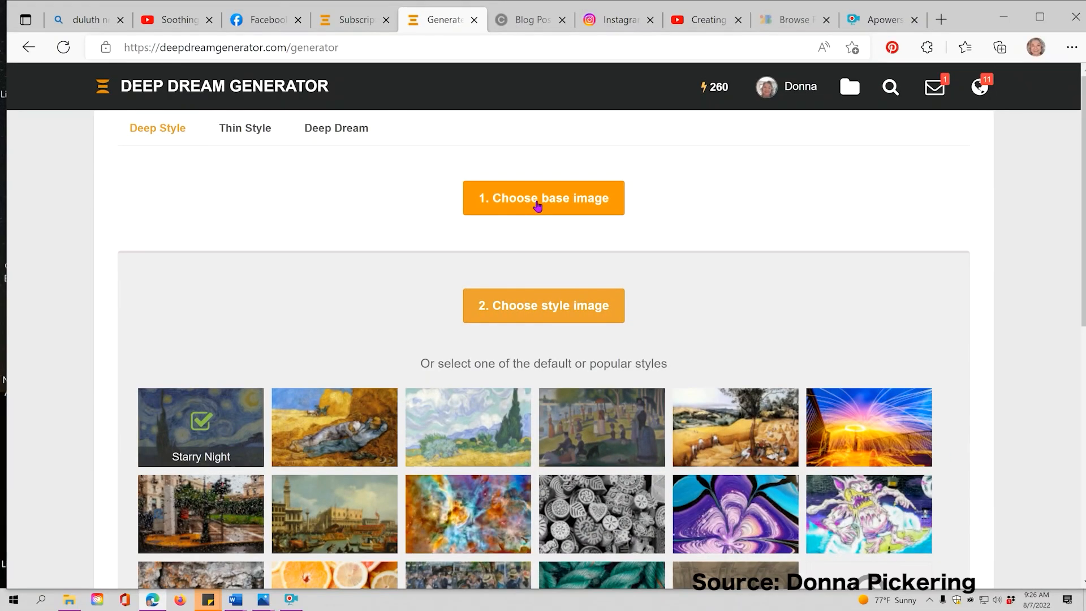
Upload a flower photo as the base image and expand the popular styles list
left_click(543, 197)
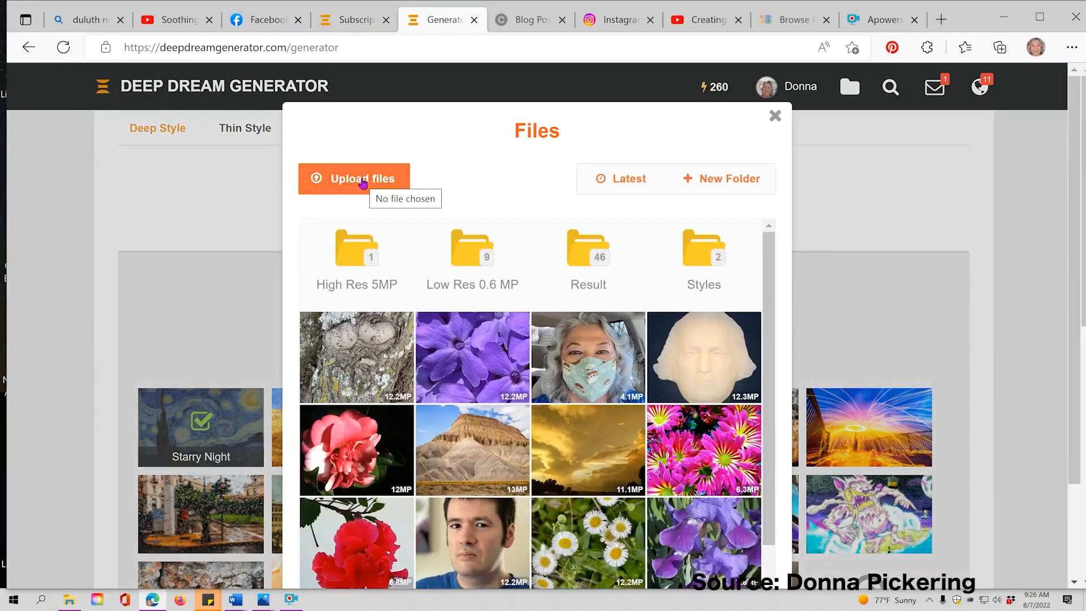
left_click(354, 178)
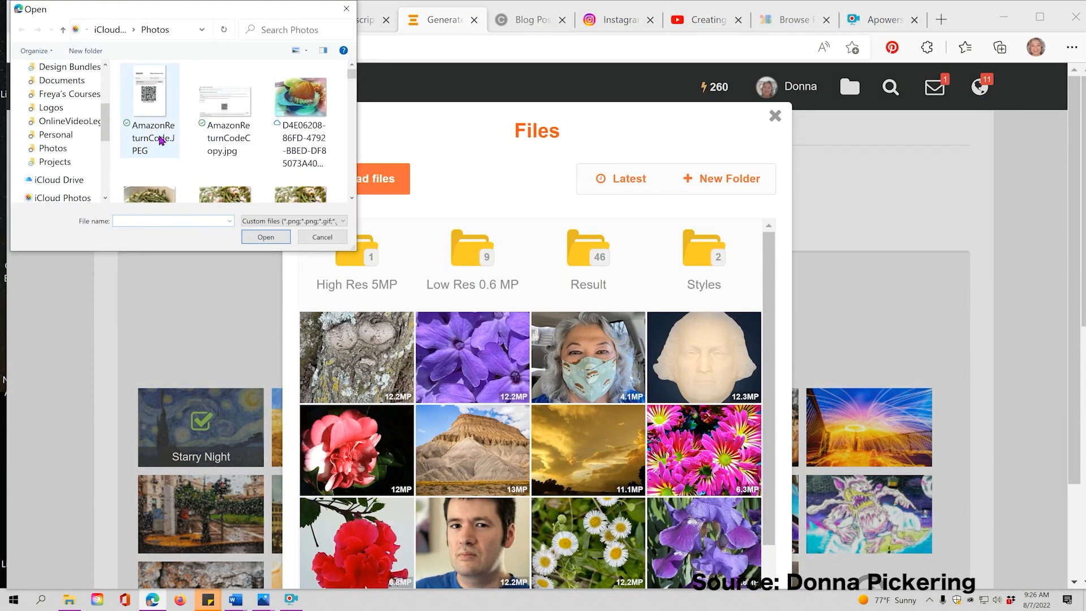
left_click(265, 237)
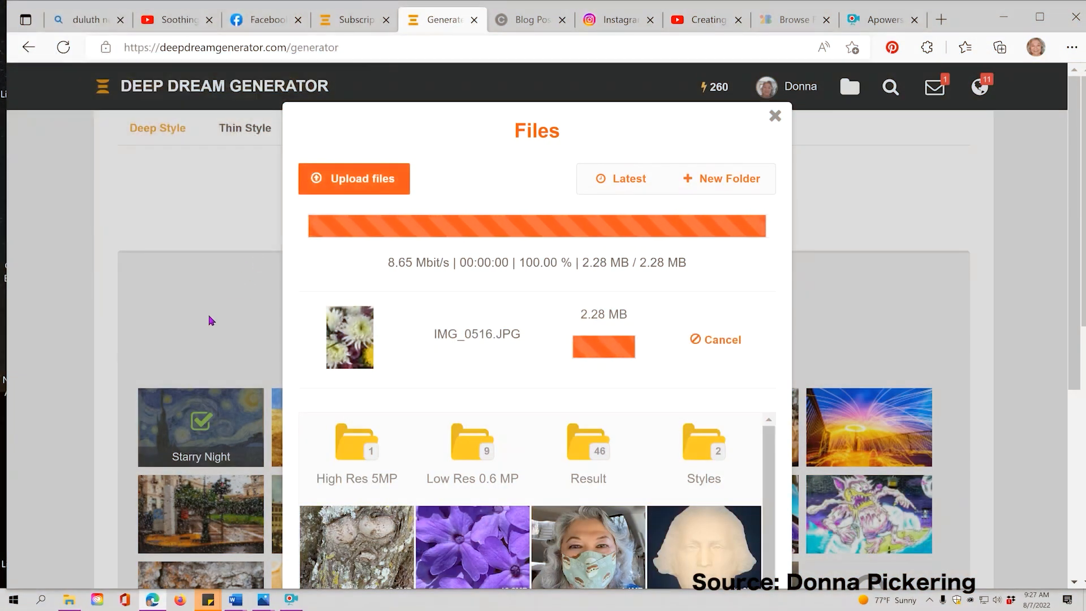
left_click(775, 115)
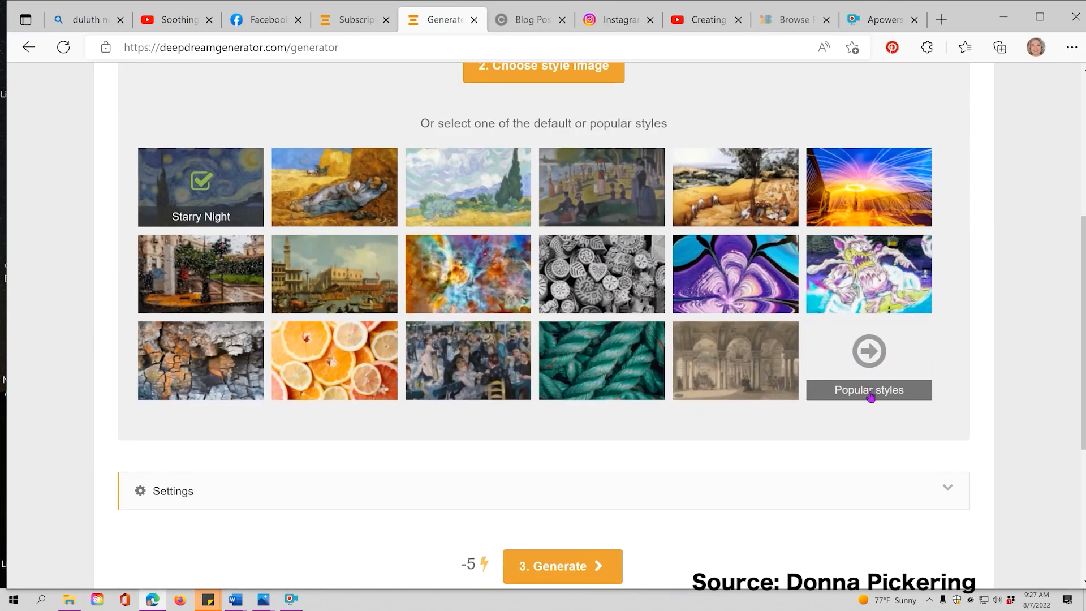
left_click(562, 565)
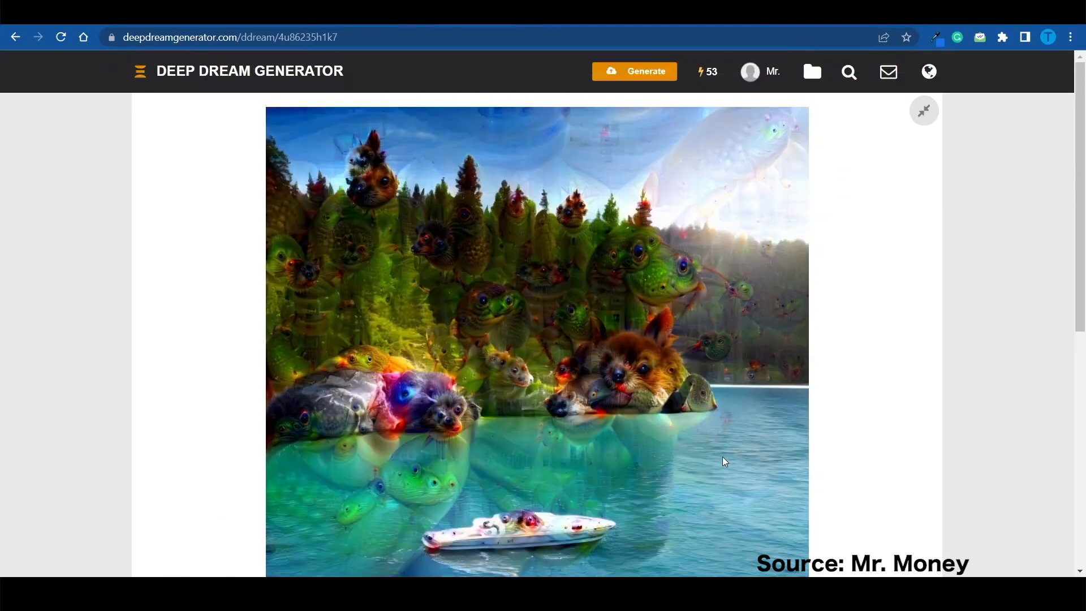
scroll("down", 3)
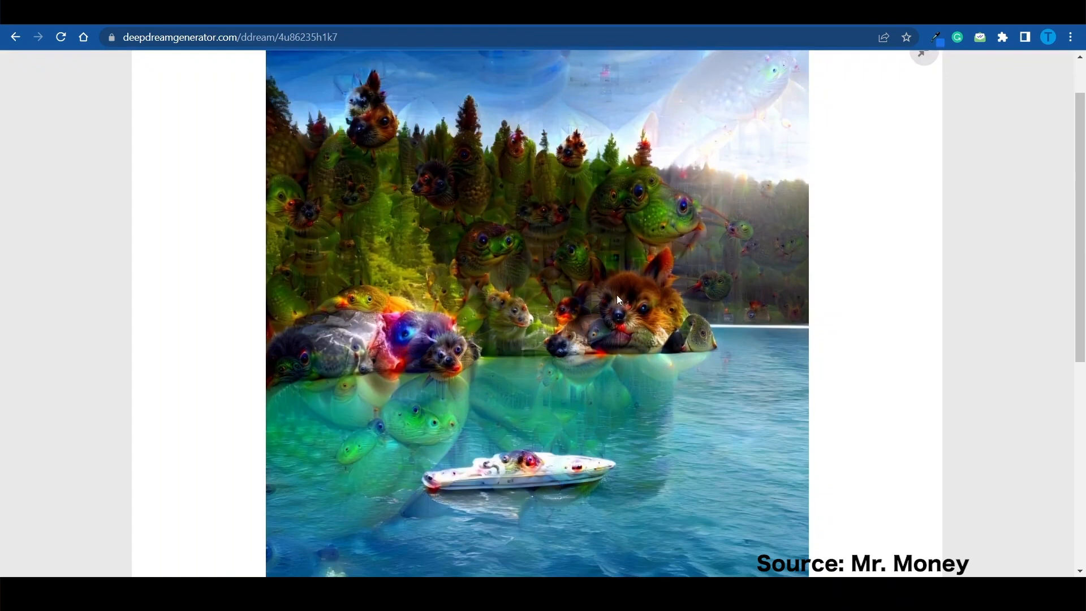
mouse_move(603, 249)
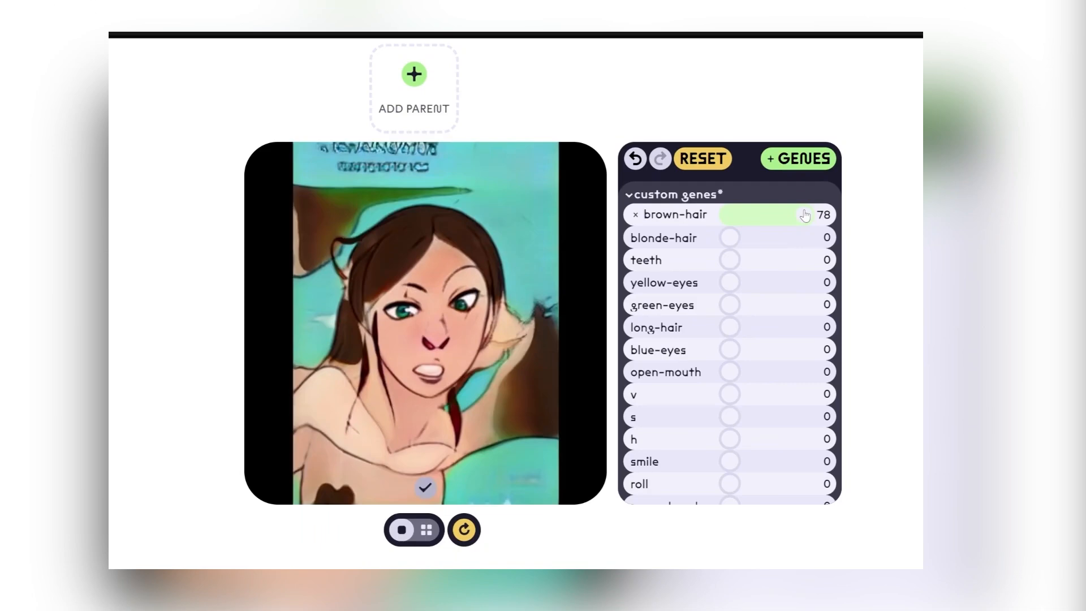
Use Add Parent to pick another image as a parent for the portrait
left_click(413, 74)
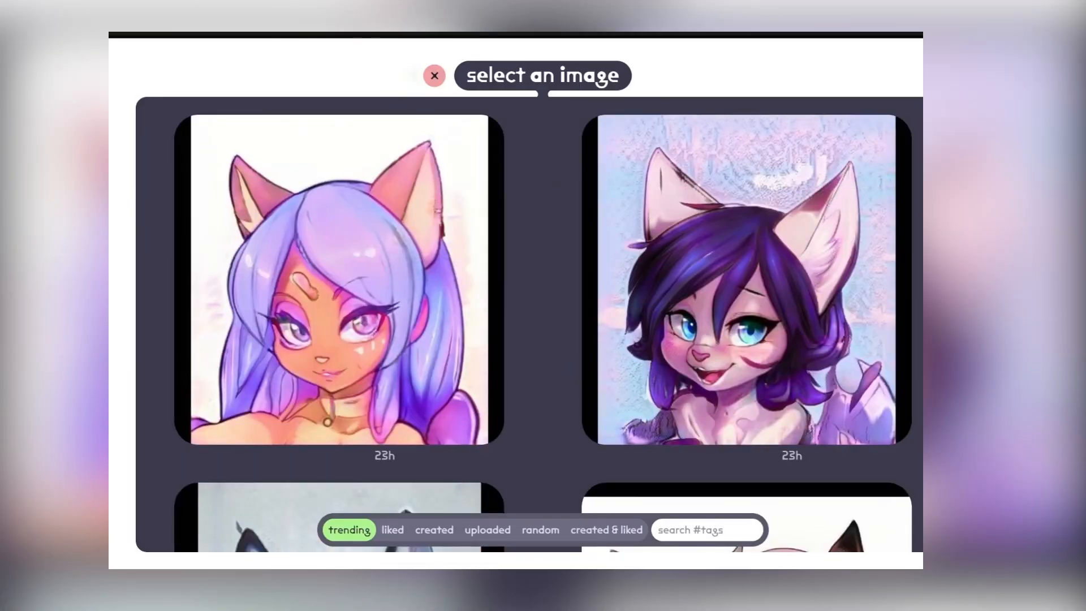
left_click(435, 75)
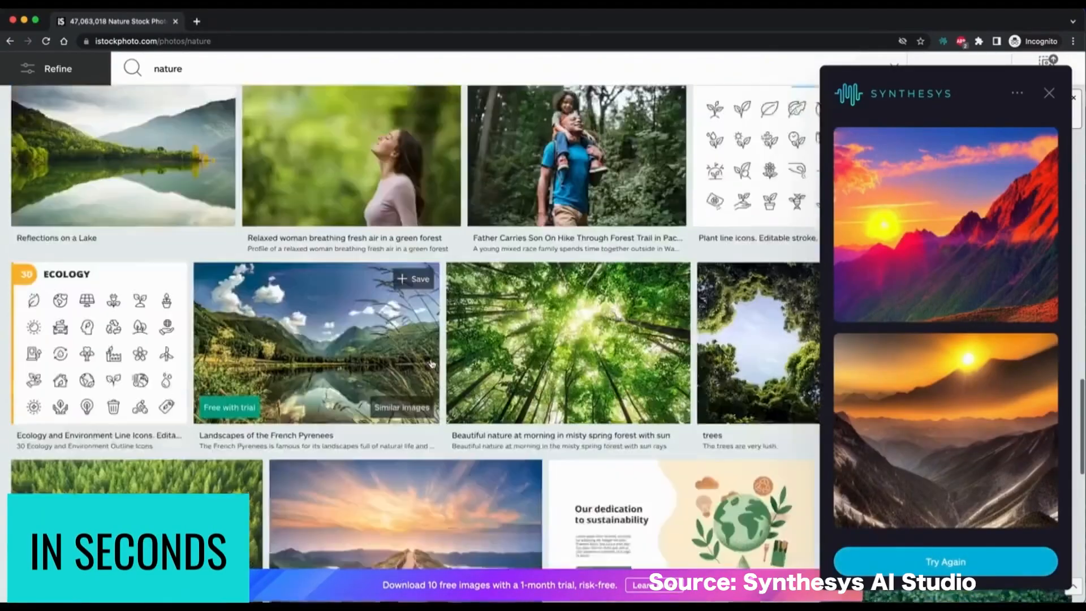
Scroll through the iStock nature results while Synthesys generates alternative images
scroll("down", 3)
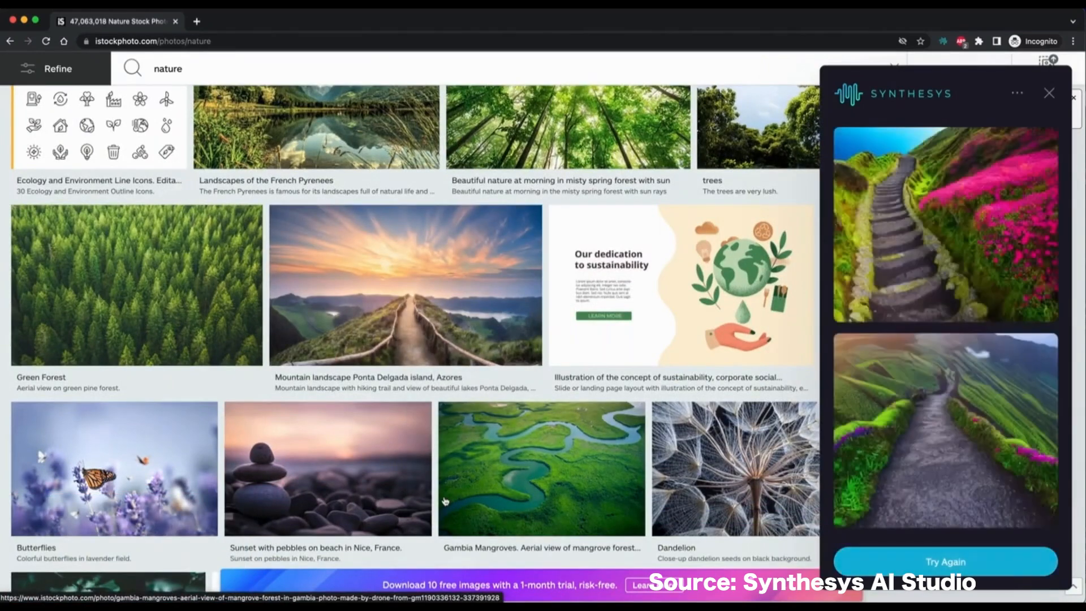